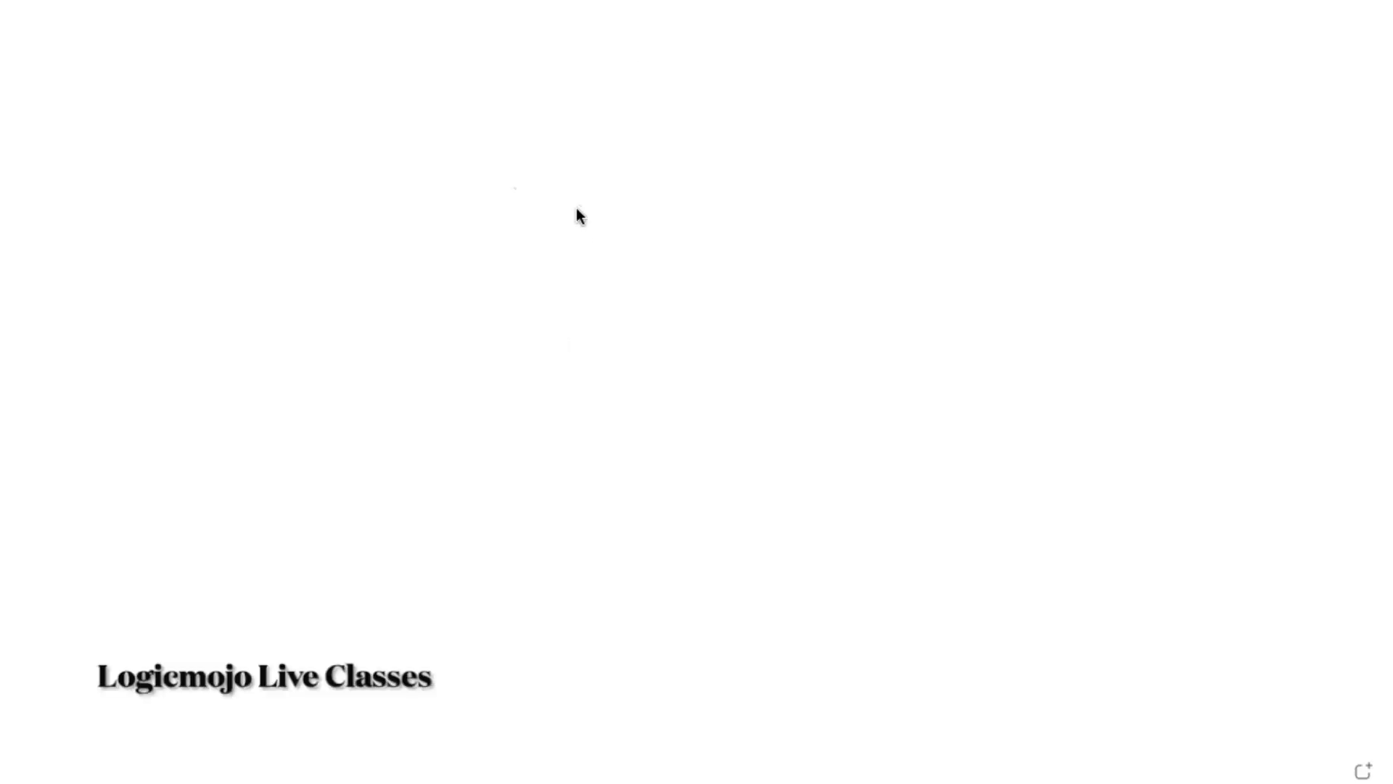
mouse_move(615, 189)
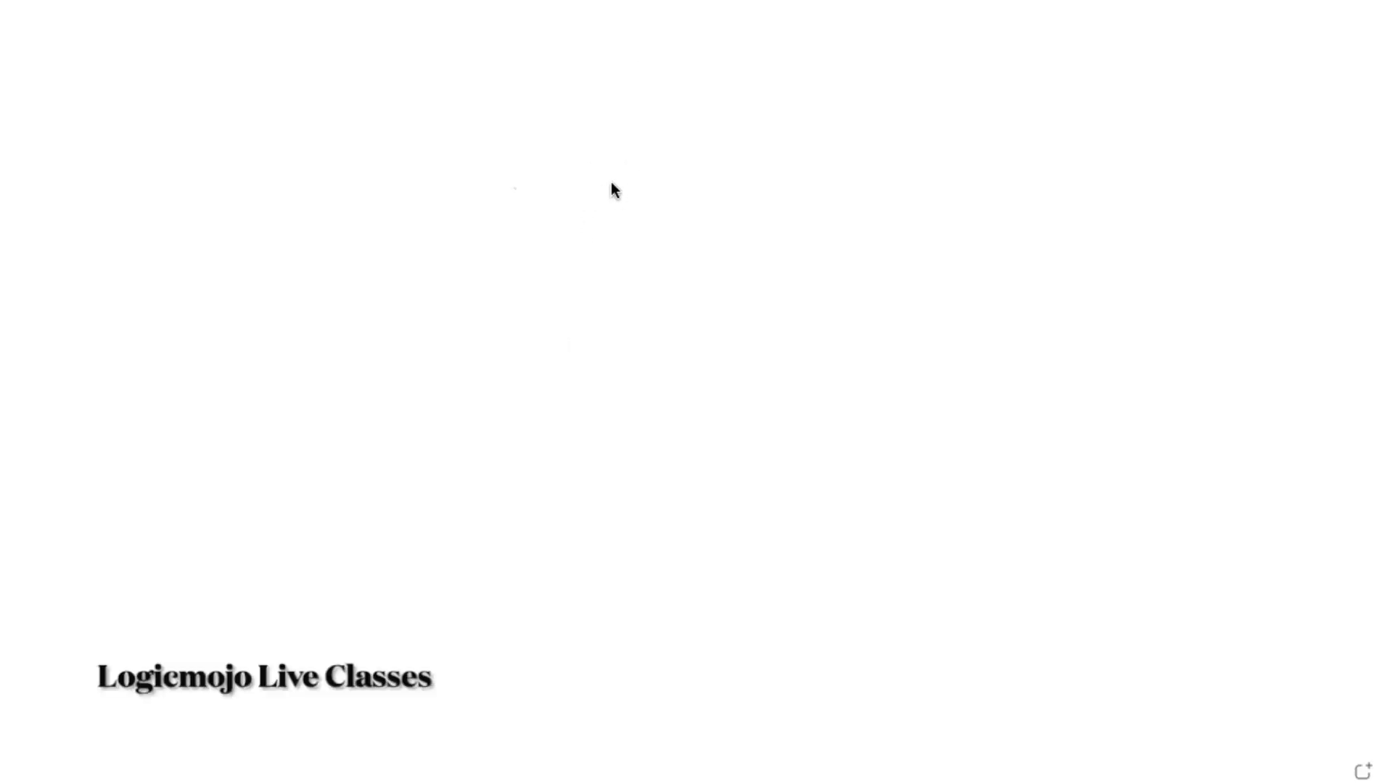
Step: Handwrite the "7 9s" heading above the 99.99999% uptime figure
drag(595, 187, 720, 143)
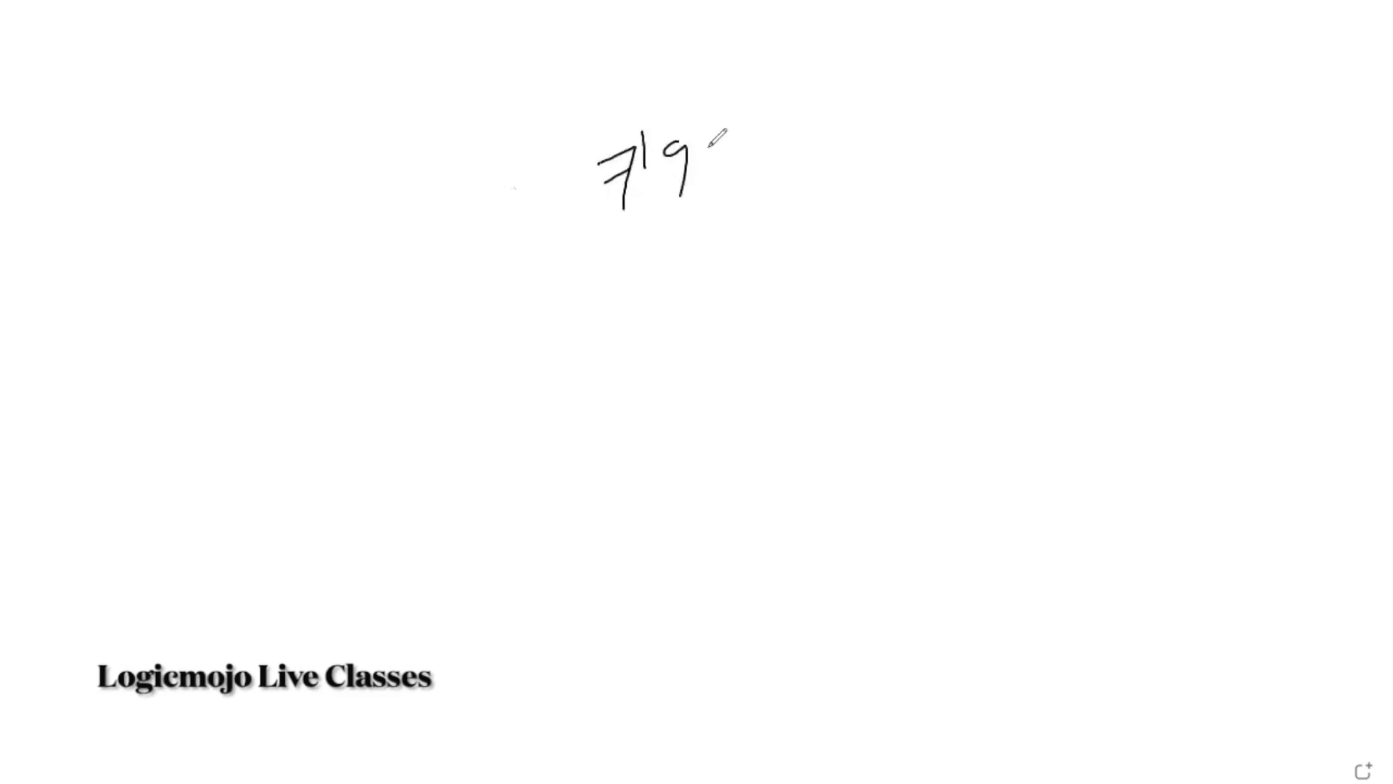
drag(582, 243, 746, 191)
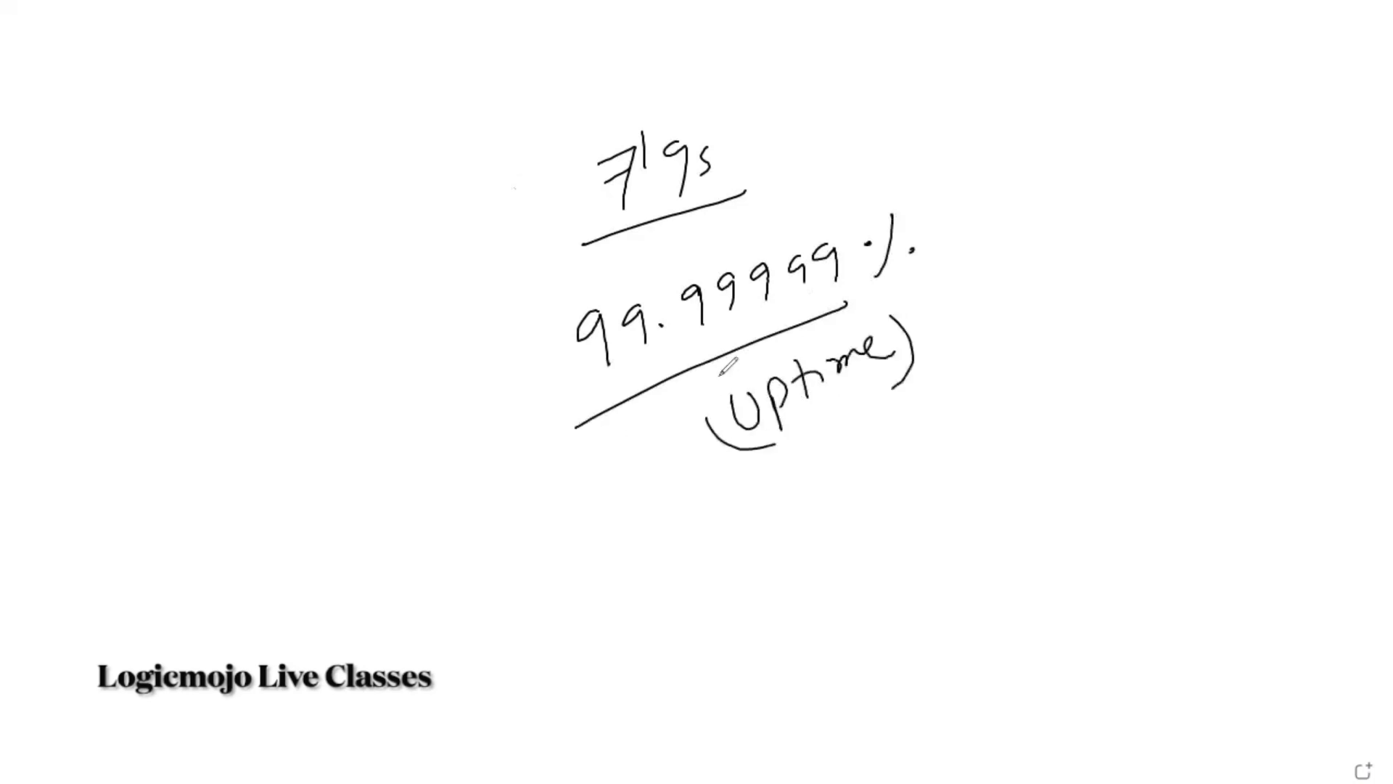
mouse_move(605, 513)
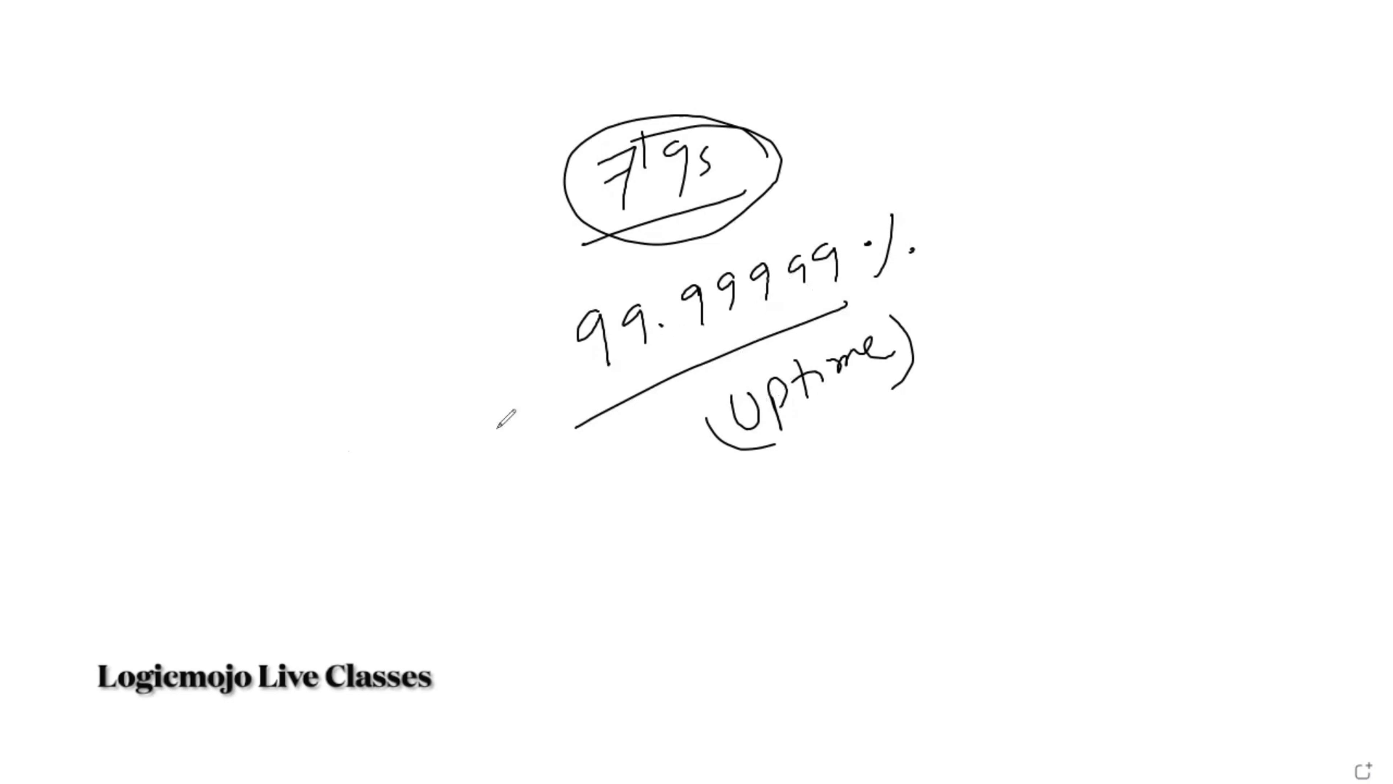
mouse_move(351, 390)
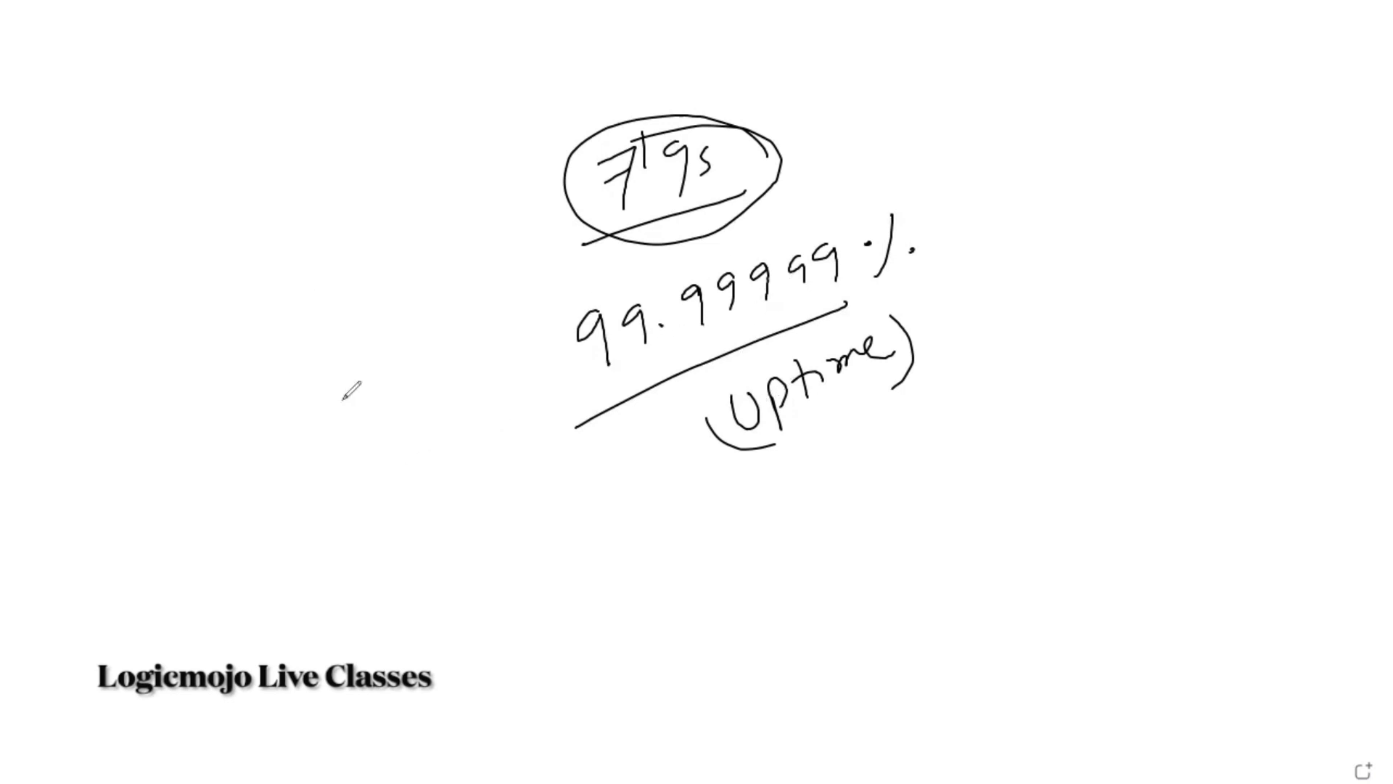
mouse_move(345, 338)
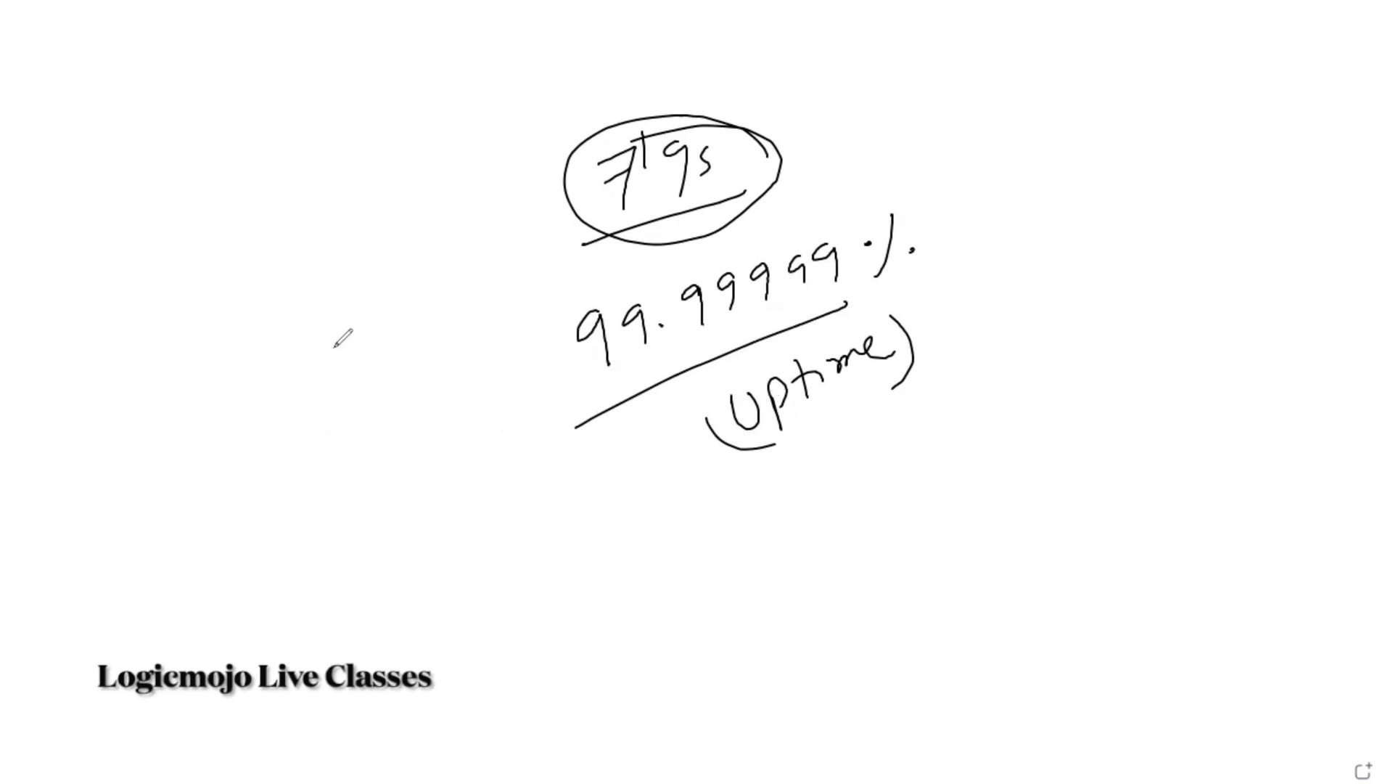
mouse_move(327, 360)
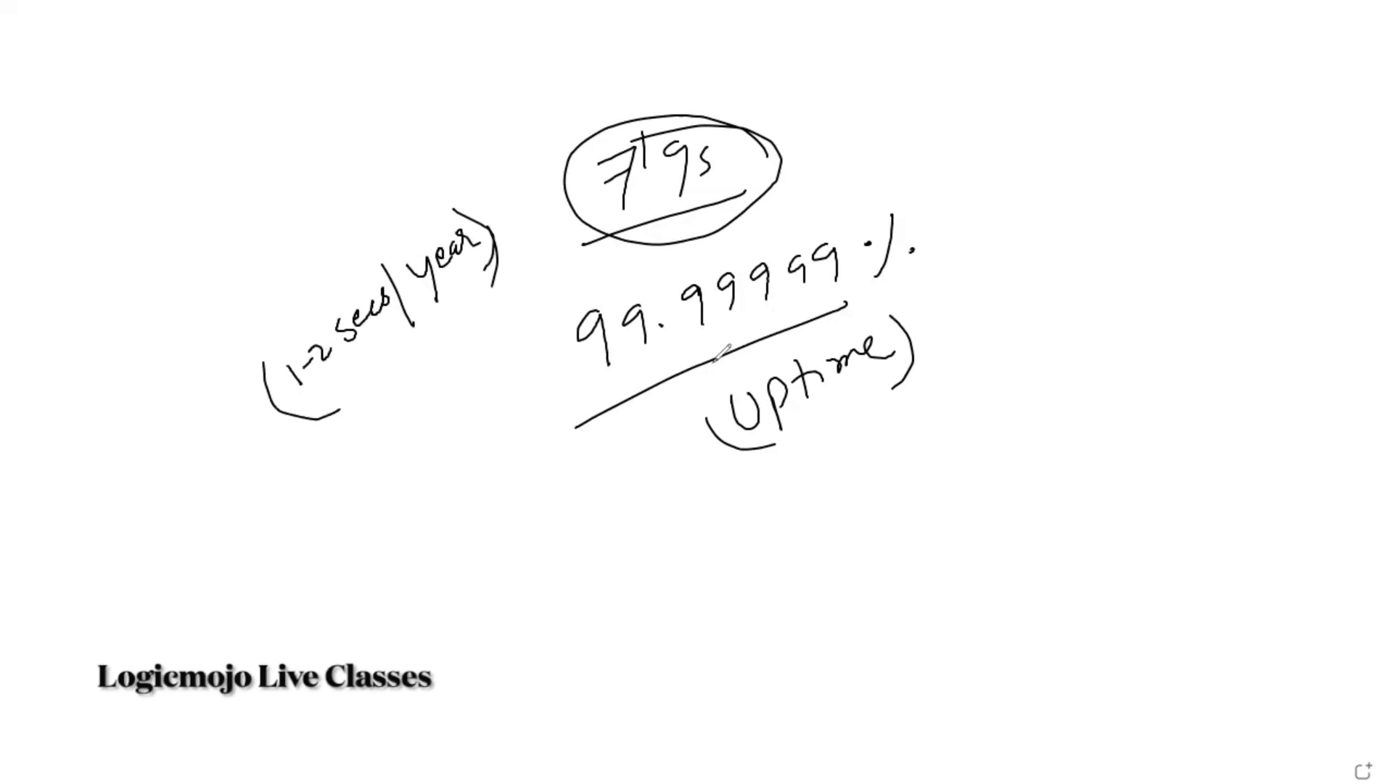
Step: Handwrite the "(1-2 secs/year)" downtime note to the left of the uptime figure
drag(302, 435, 461, 294)
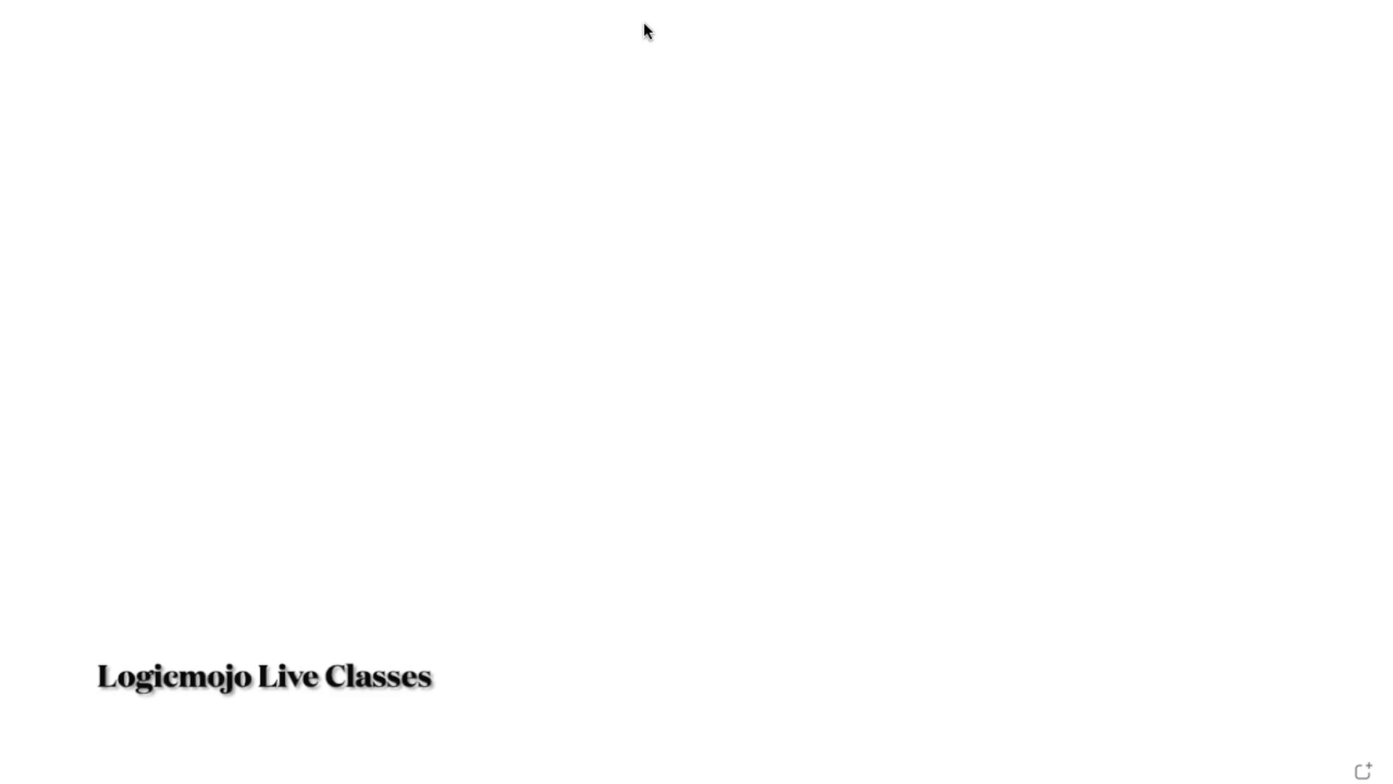
mouse_move(1108, 446)
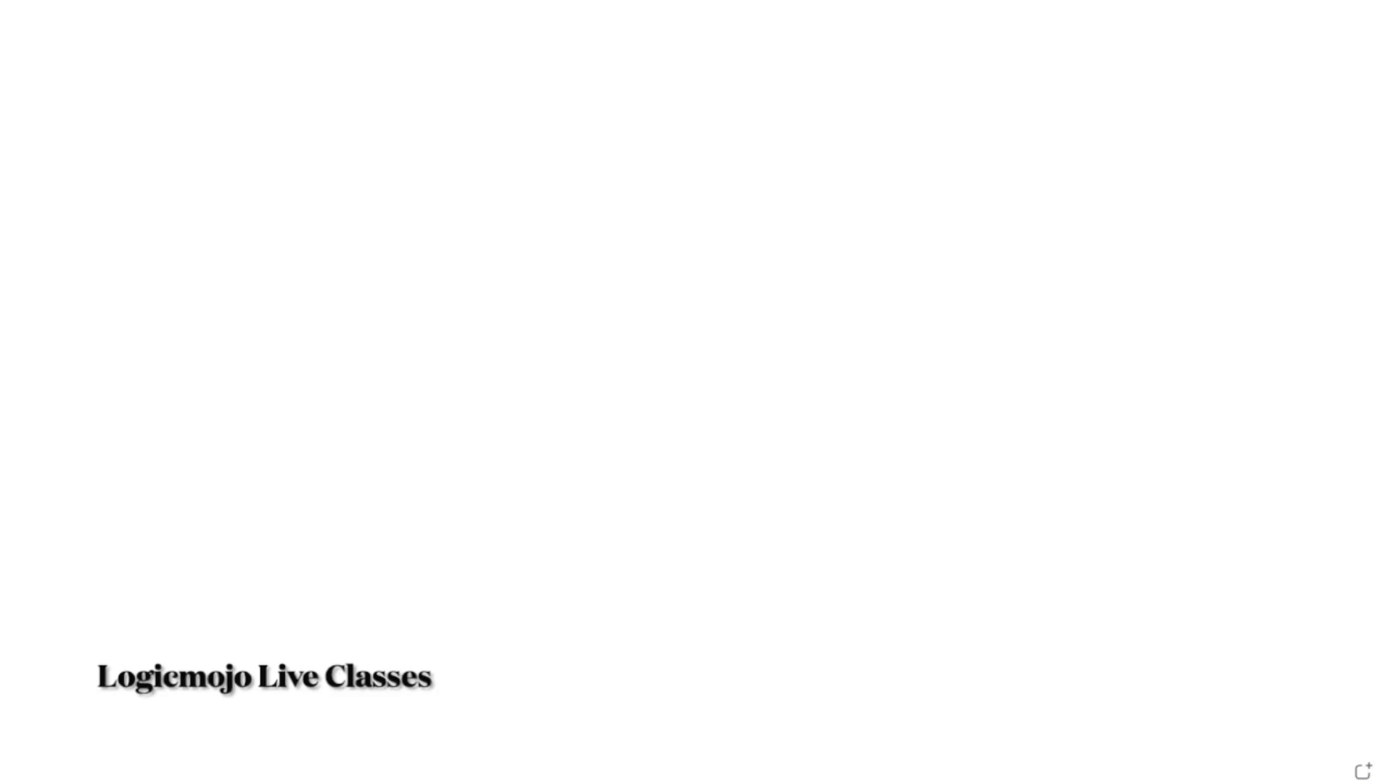
mouse_move(965, 605)
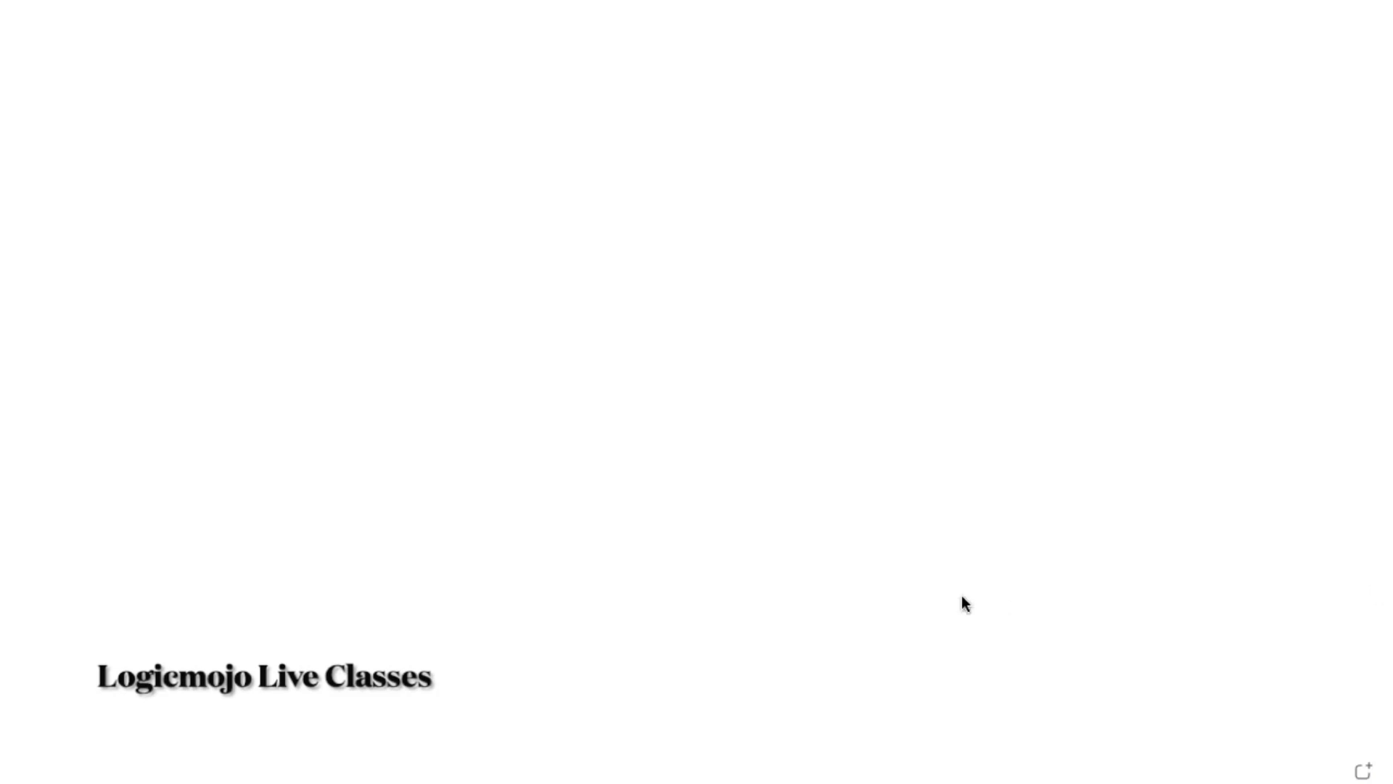
mouse_move(479, 245)
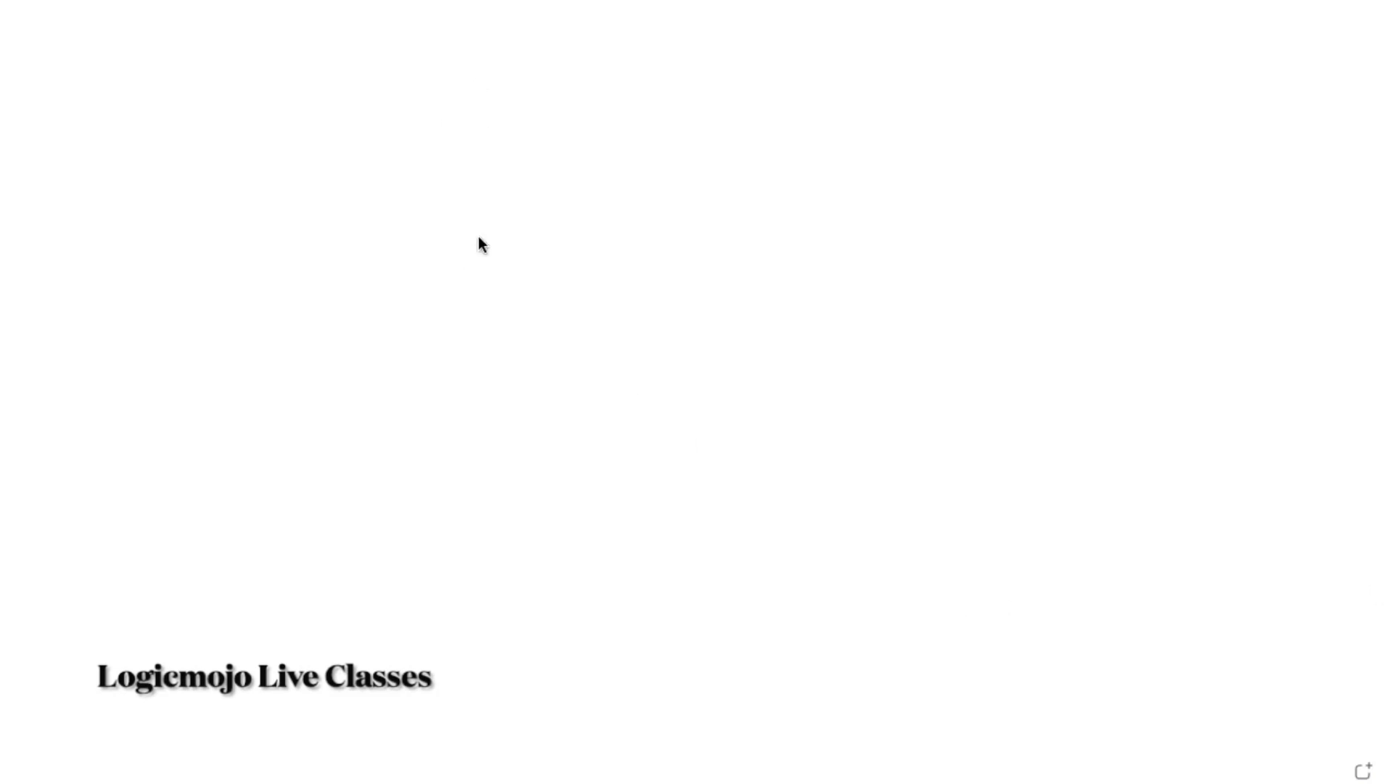
mouse_move(506, 304)
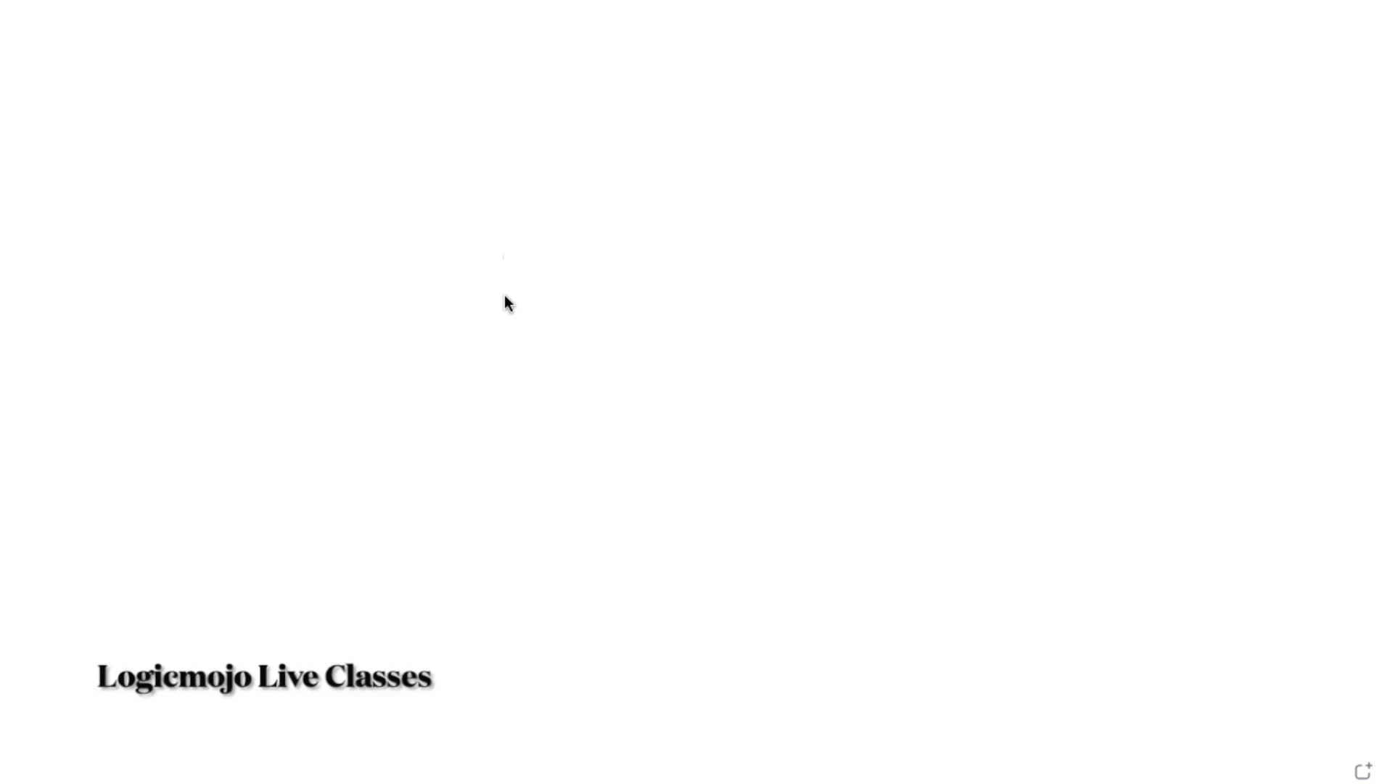
mouse_move(514, 313)
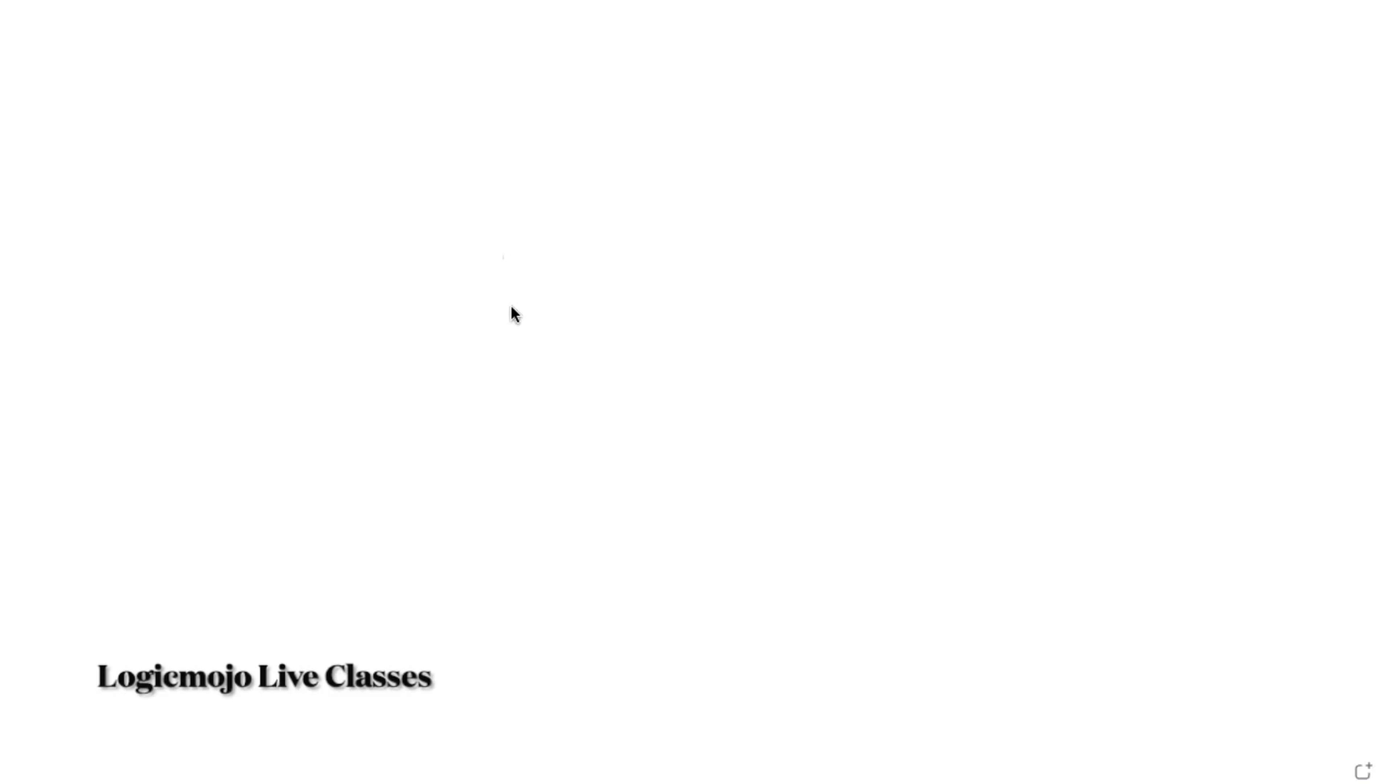
mouse_move(484, 319)
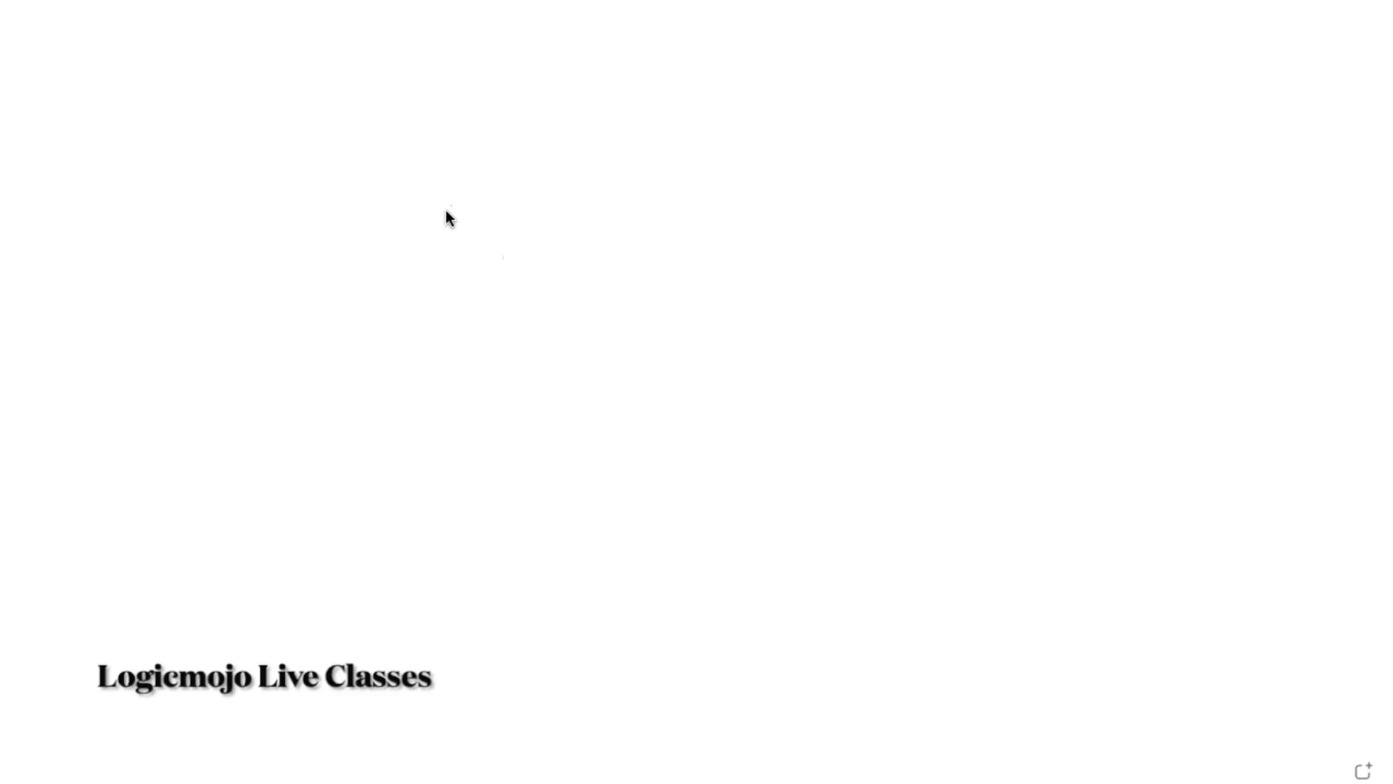
Step: Sketch the A-to-B arrow, label its end B, and add a second arrow below
drag(430, 219, 649, 189)
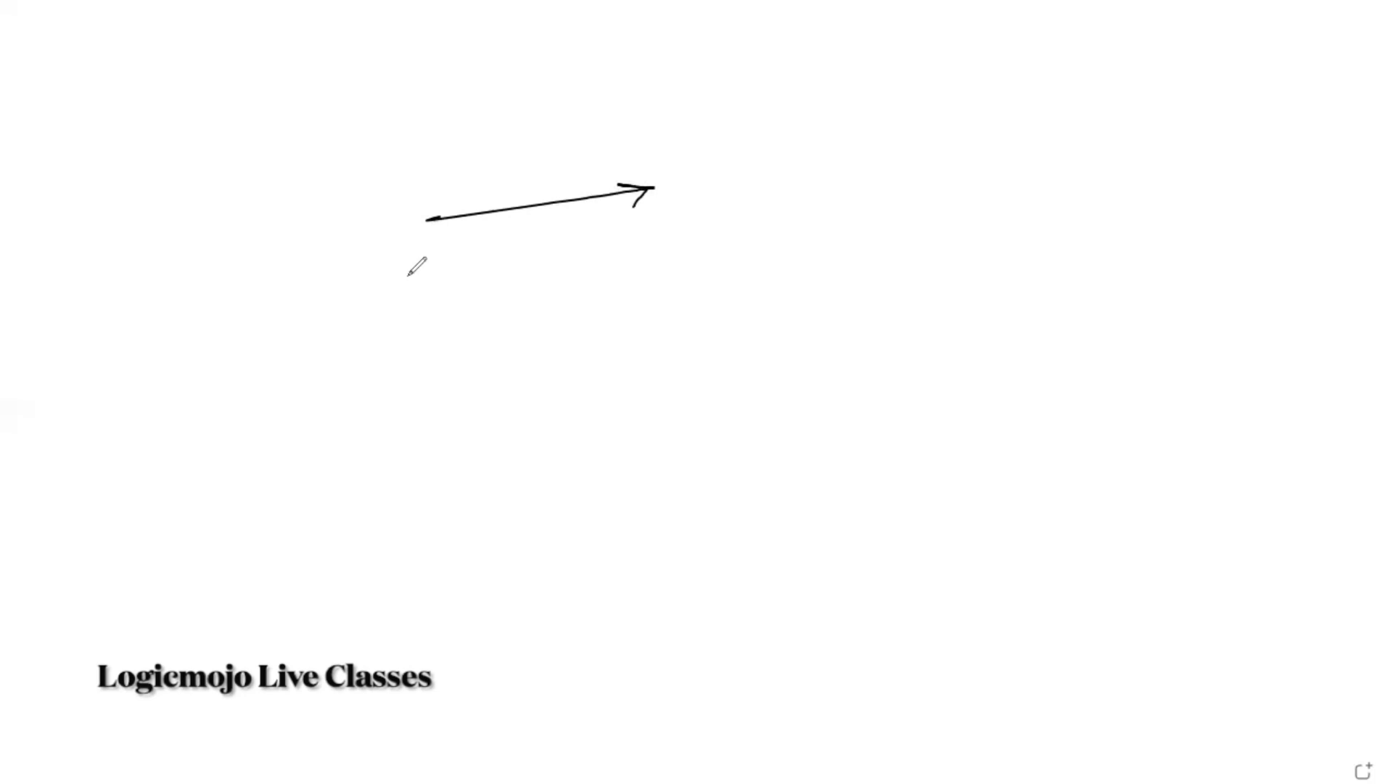
mouse_move(410, 270)
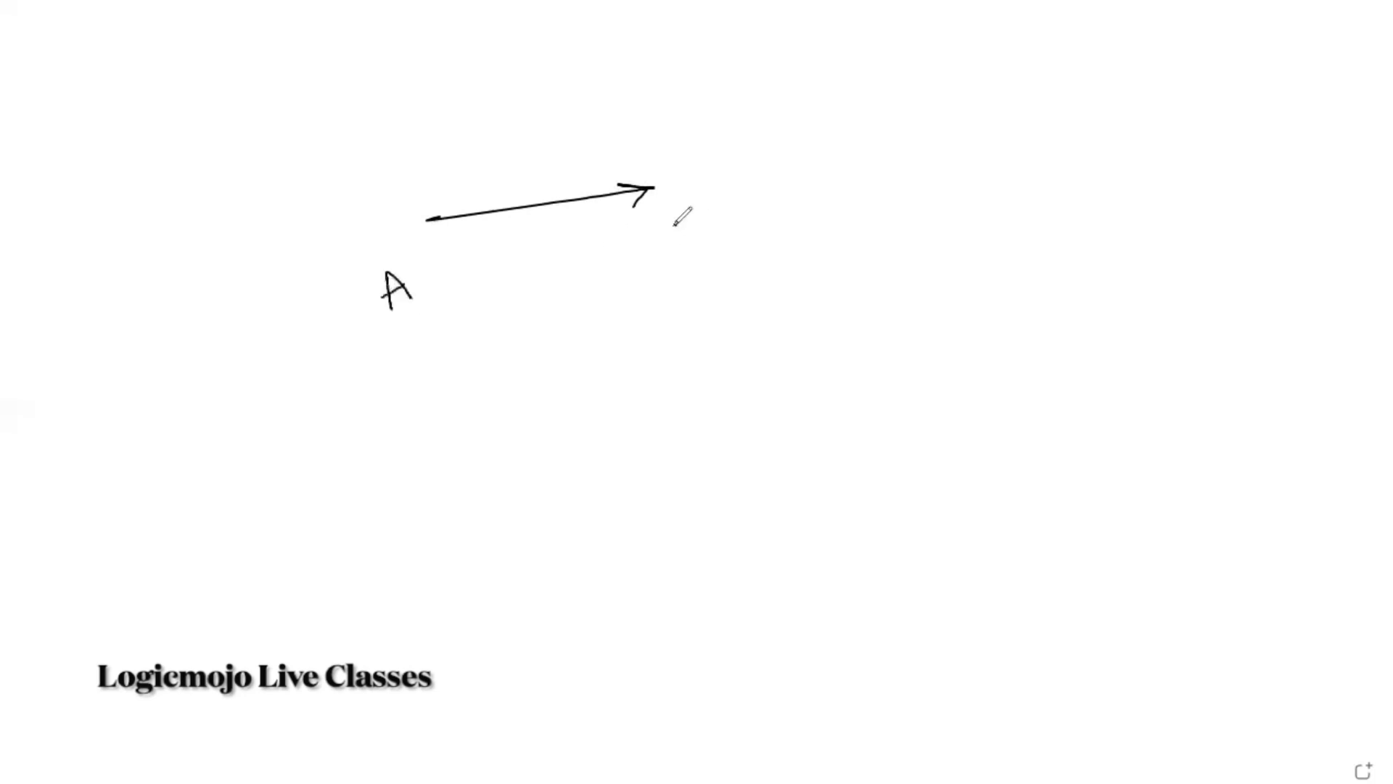
drag(675, 222, 688, 258)
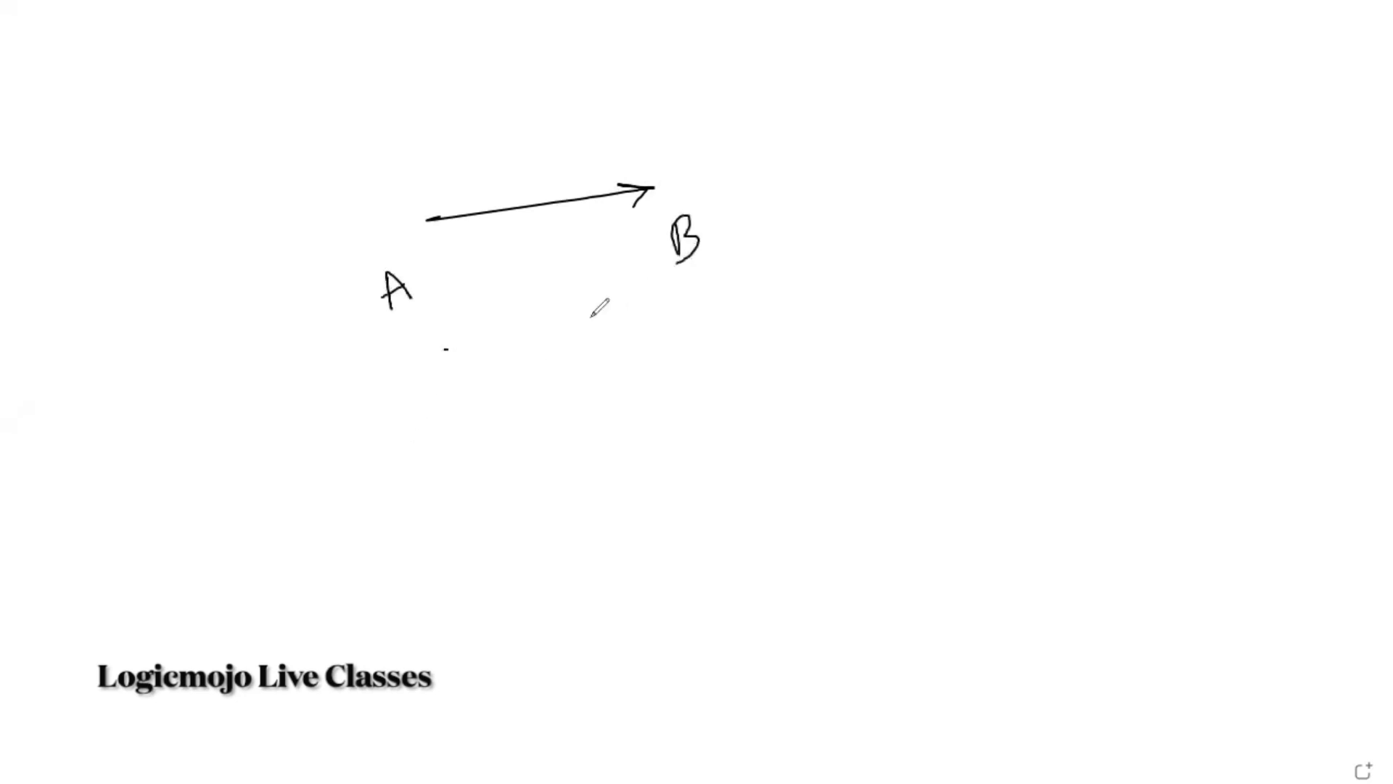
drag(445, 347, 613, 315)
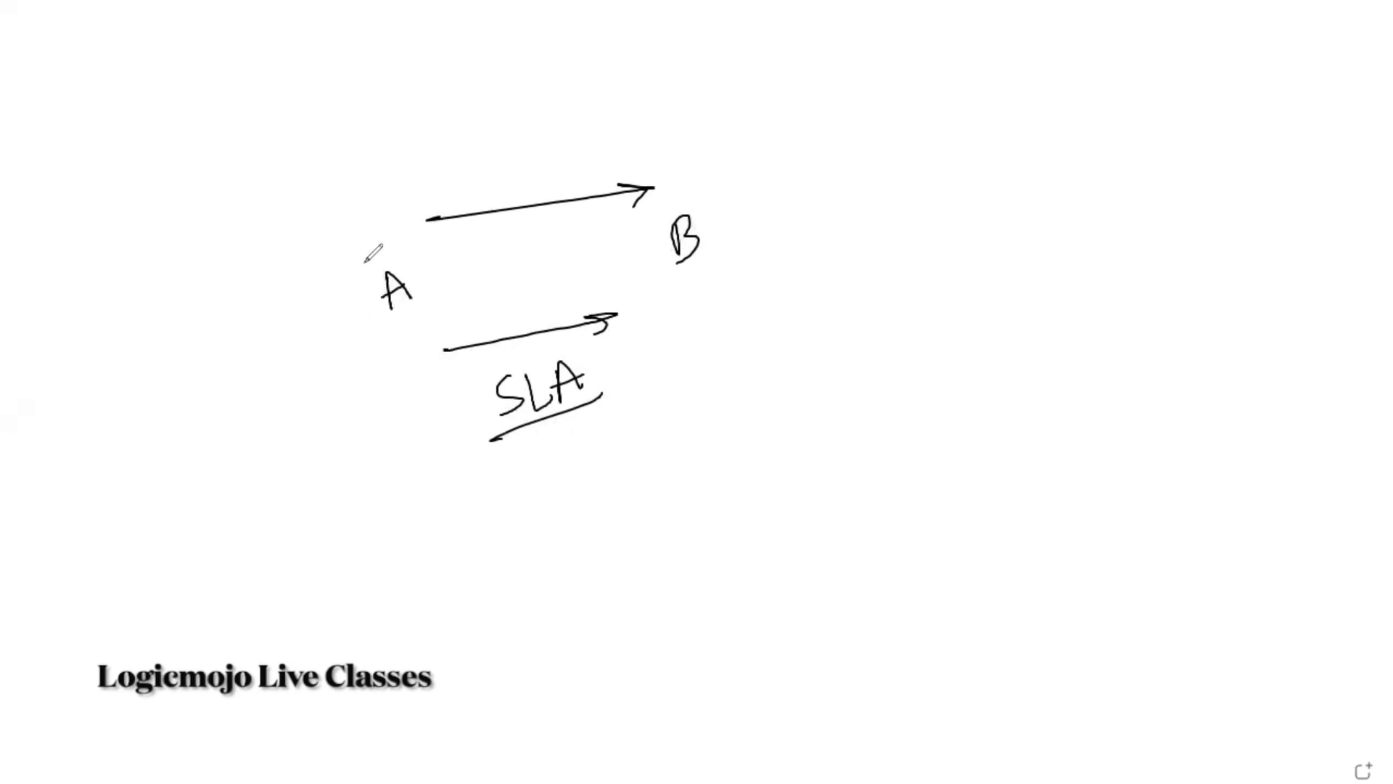
mouse_move(694, 280)
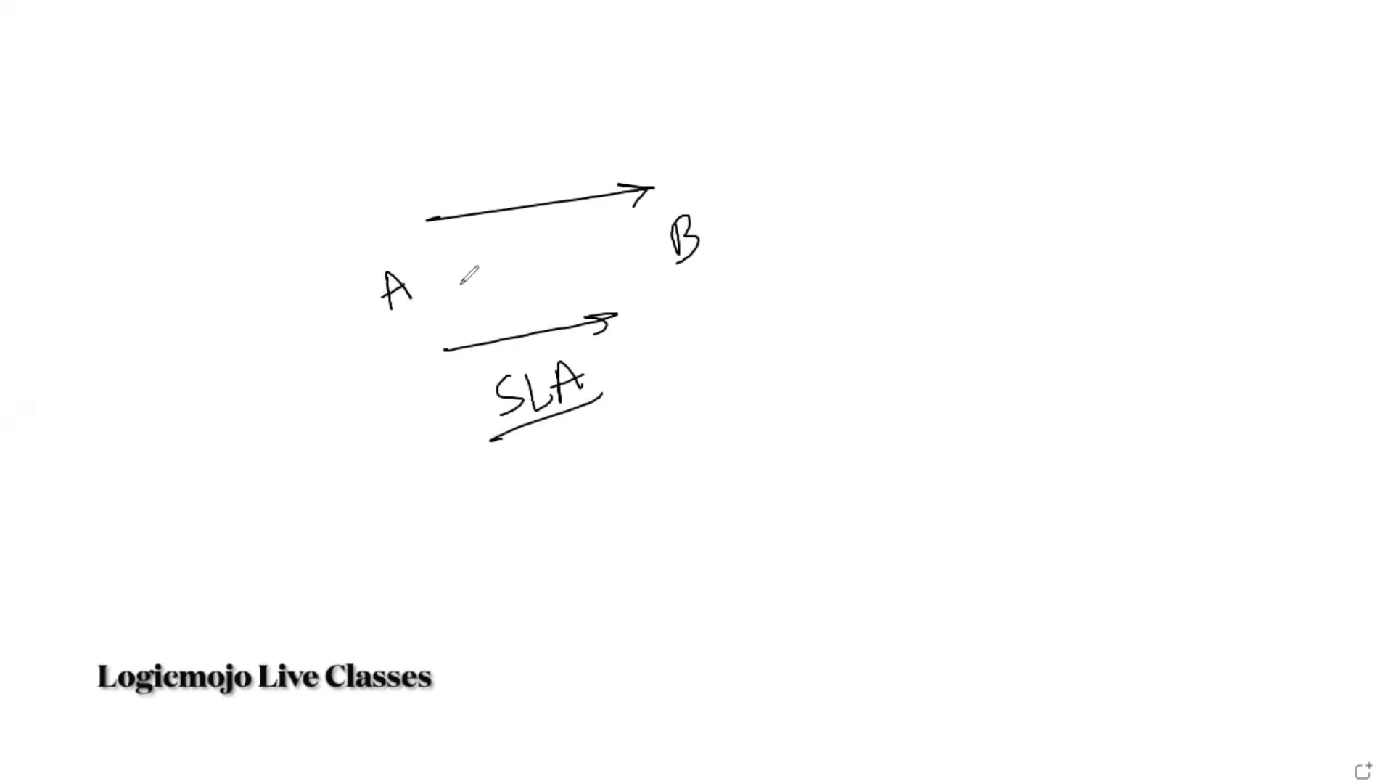
mouse_move(474, 508)
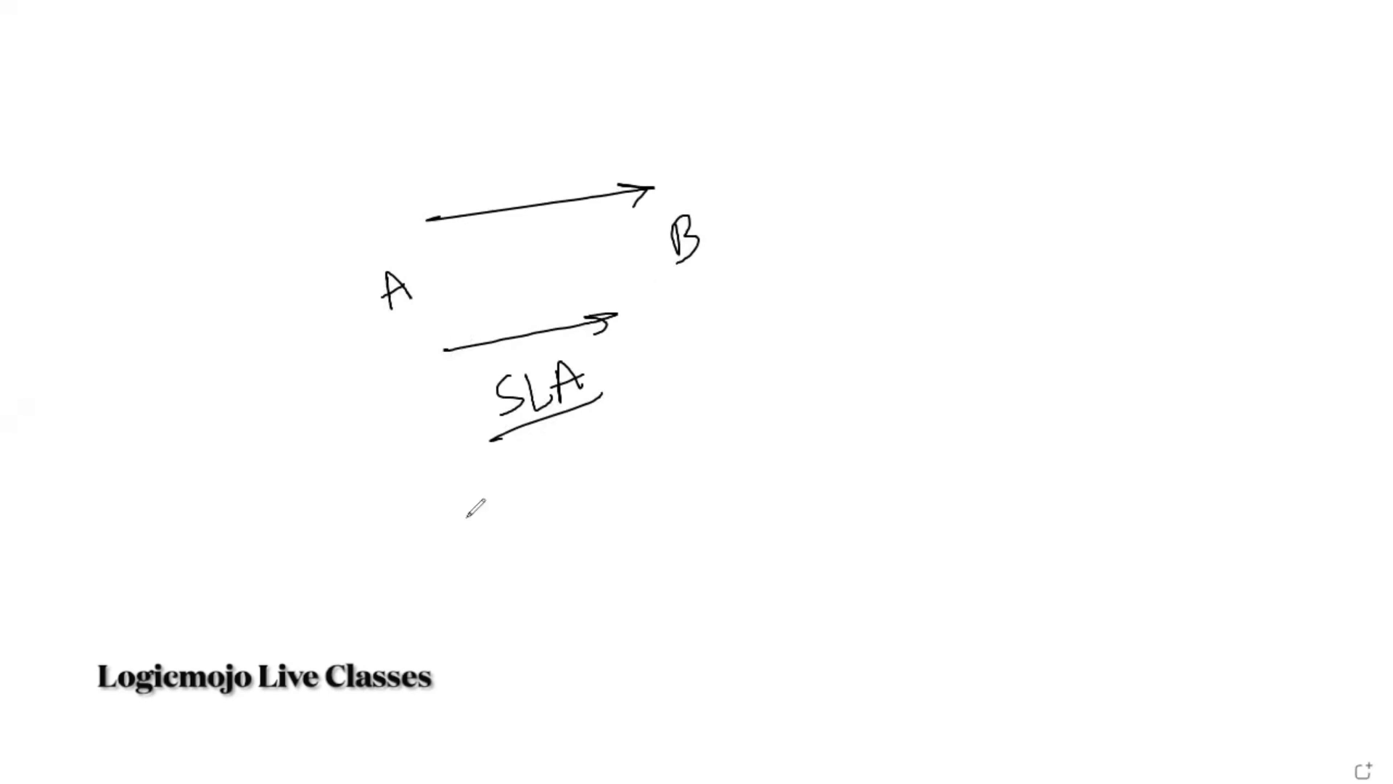
Step: Mark incoming requests beside B and label the SLA arrow 500ms
drag(688, 267, 728, 298)
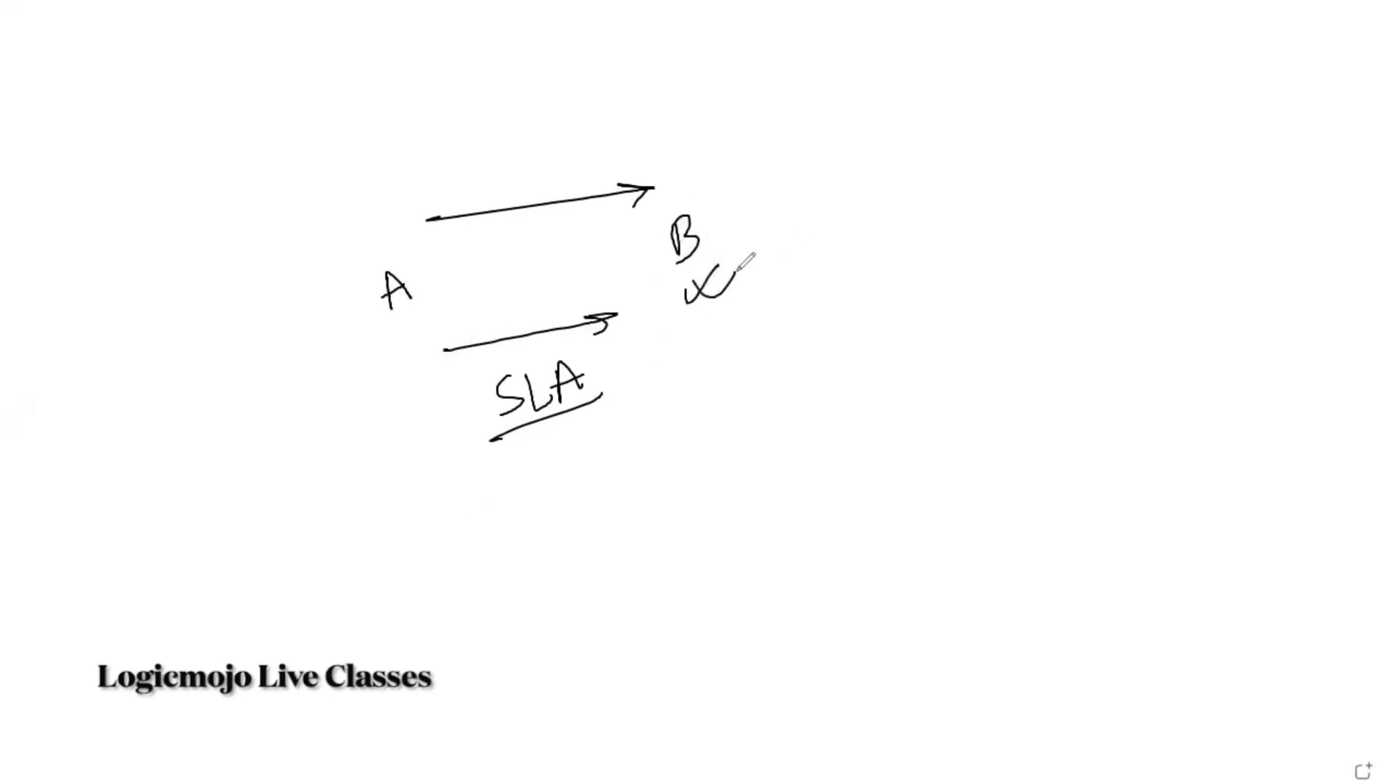
drag(795, 142, 729, 205)
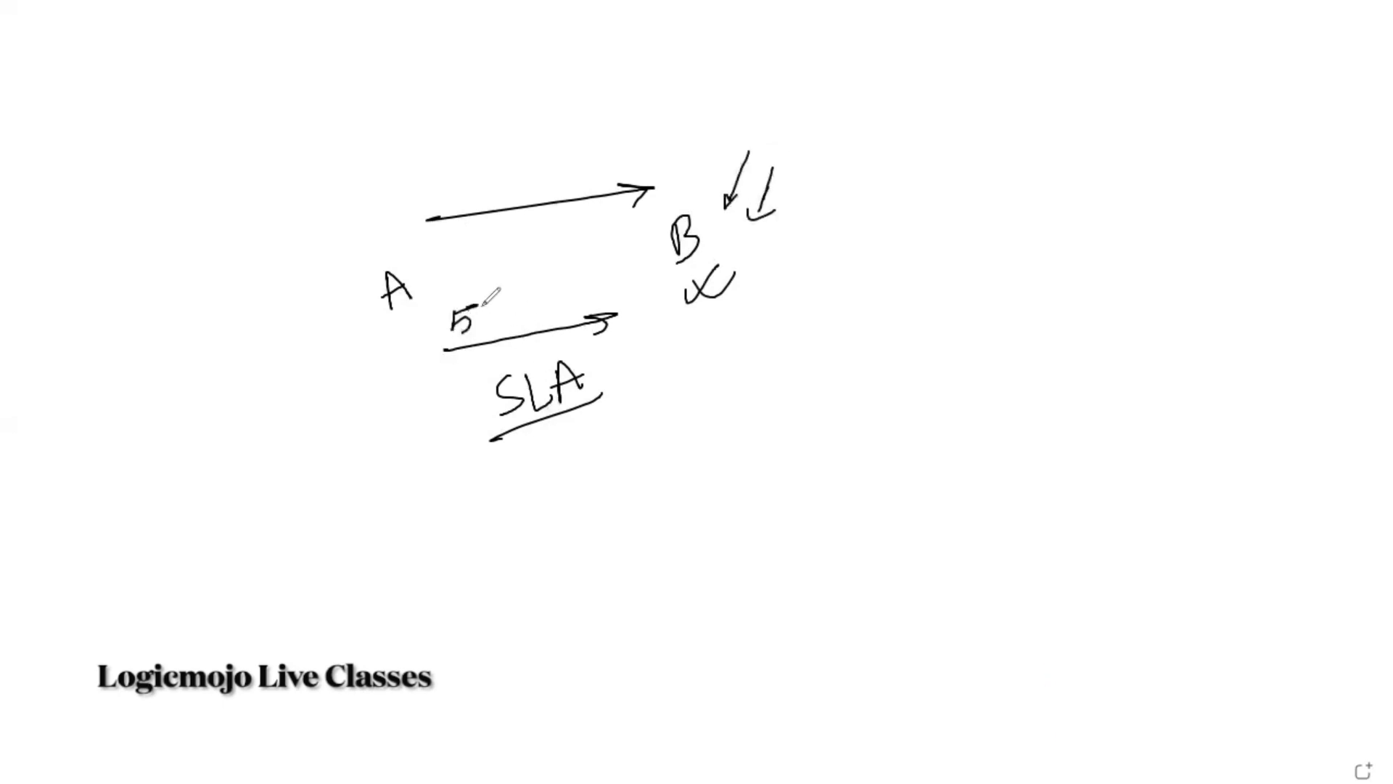
text(500ms)
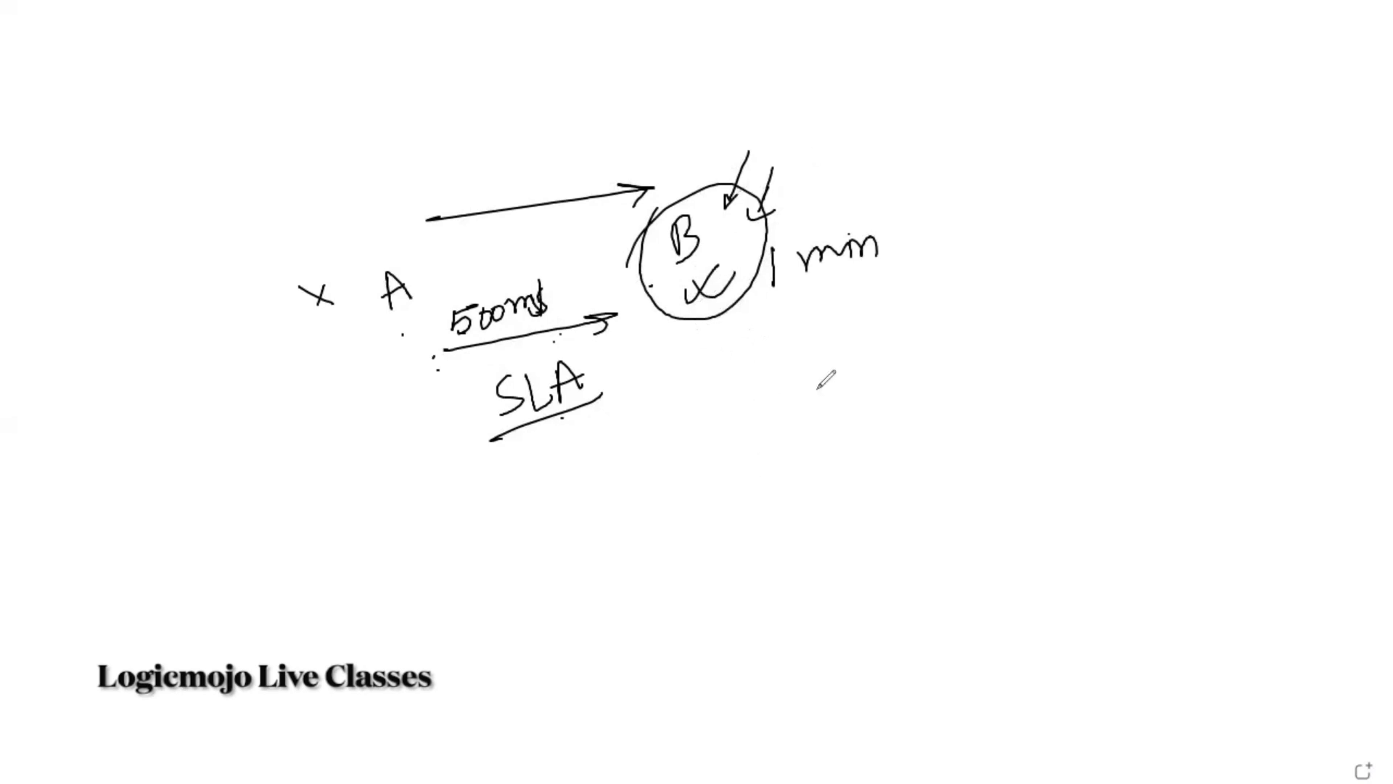
mouse_move(749, 311)
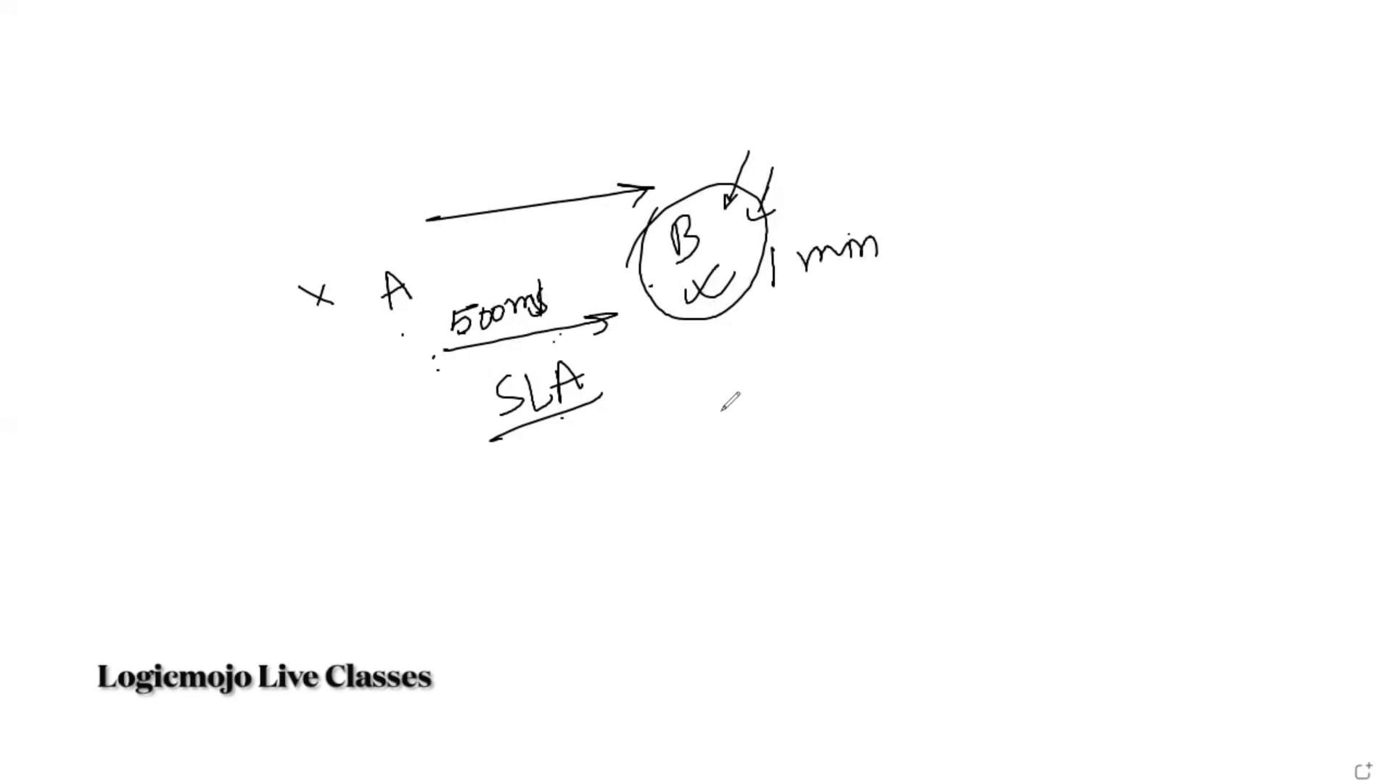
mouse_move(729, 346)
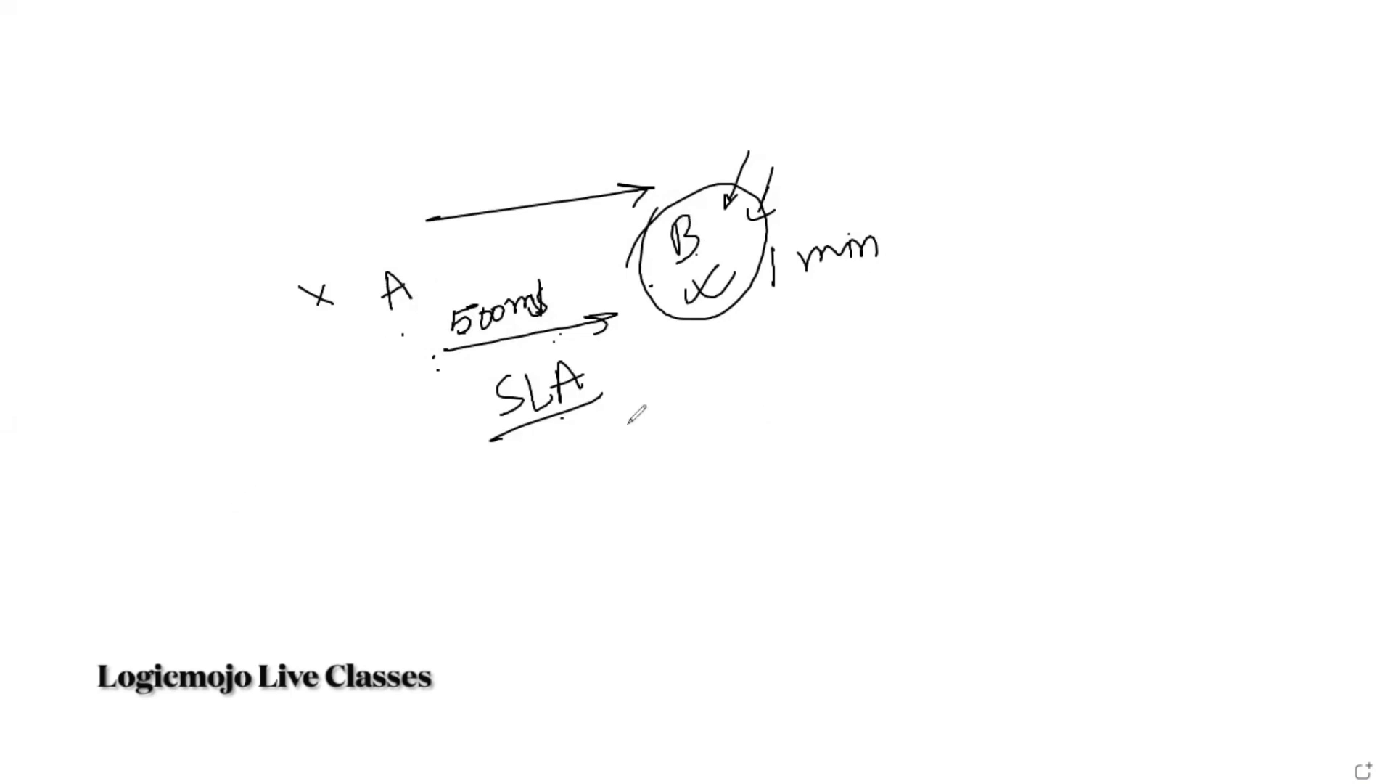
mouse_move(962, 33)
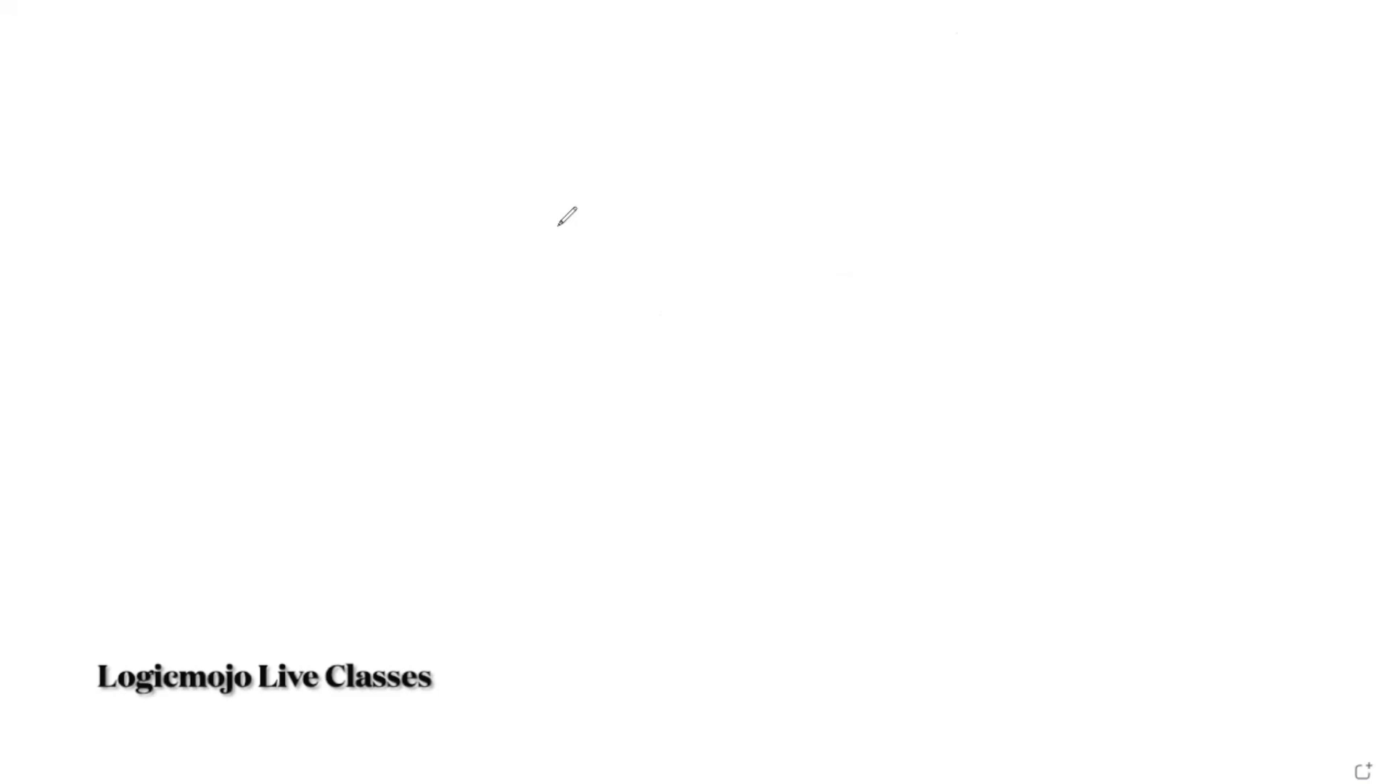
mouse_move(520, 203)
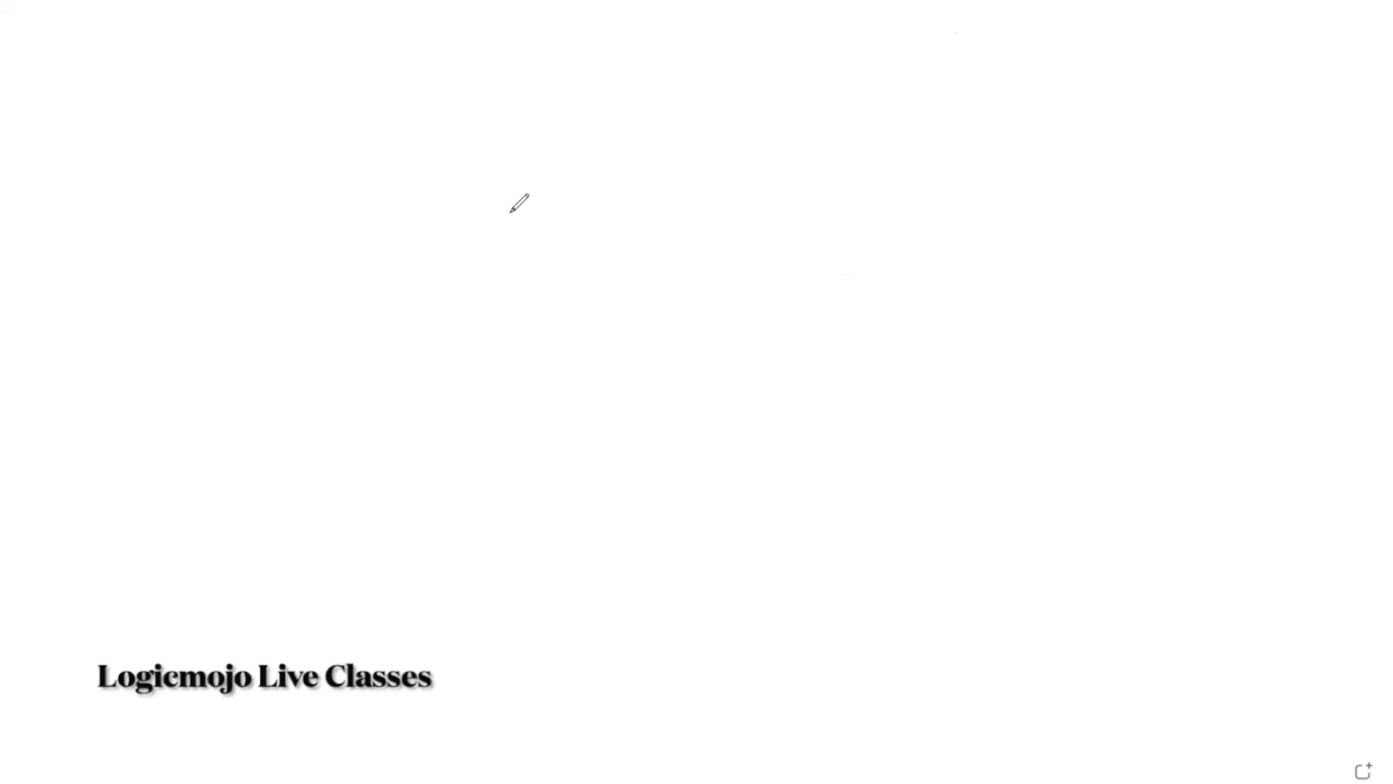
mouse_move(556, 210)
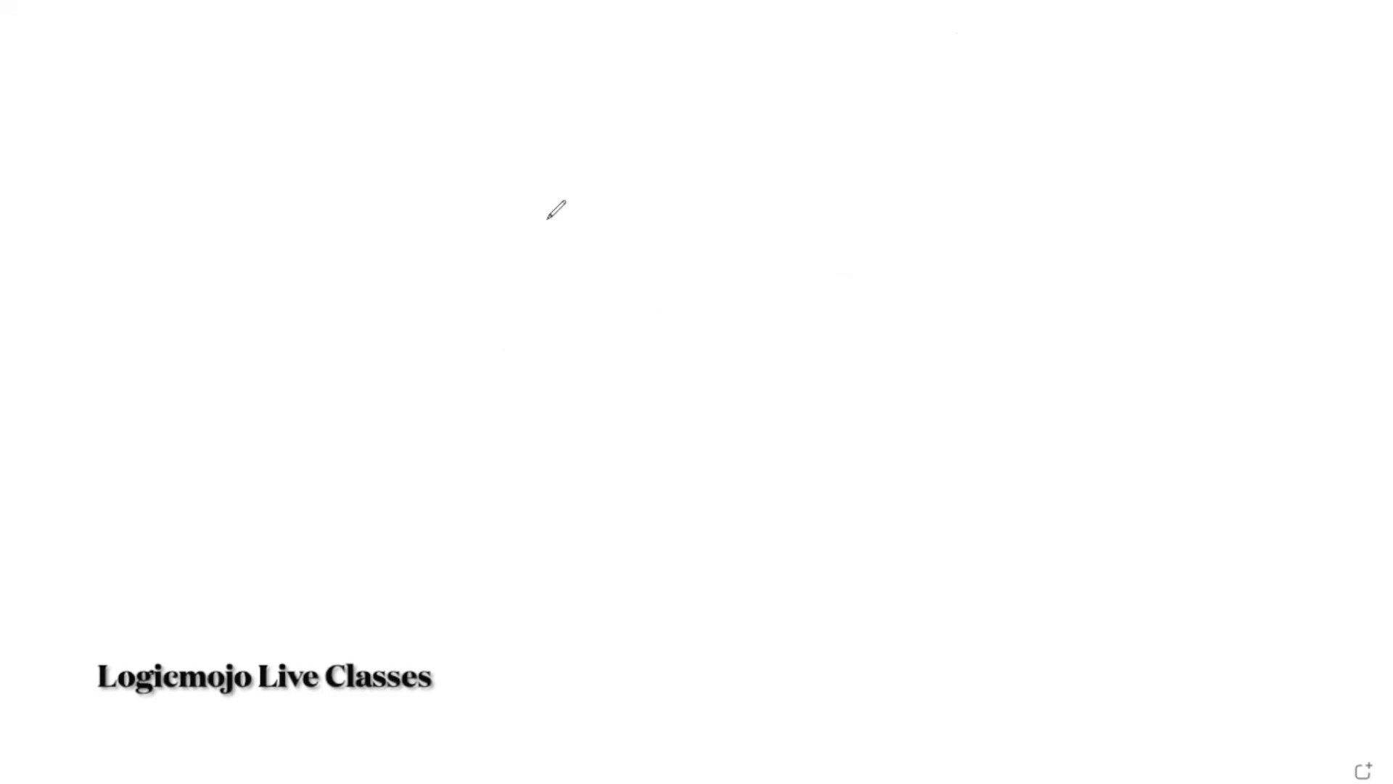
drag(481, 259, 604, 222)
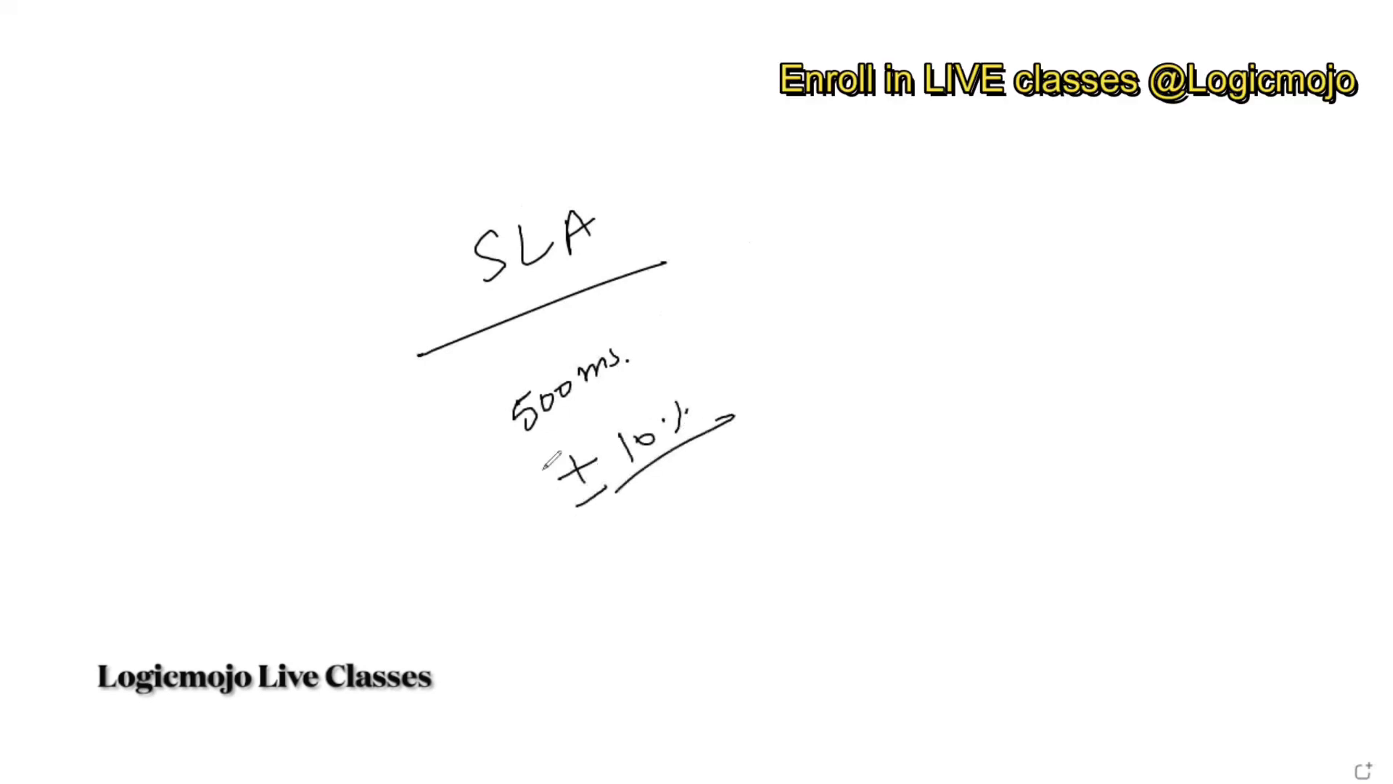
mouse_move(804, 366)
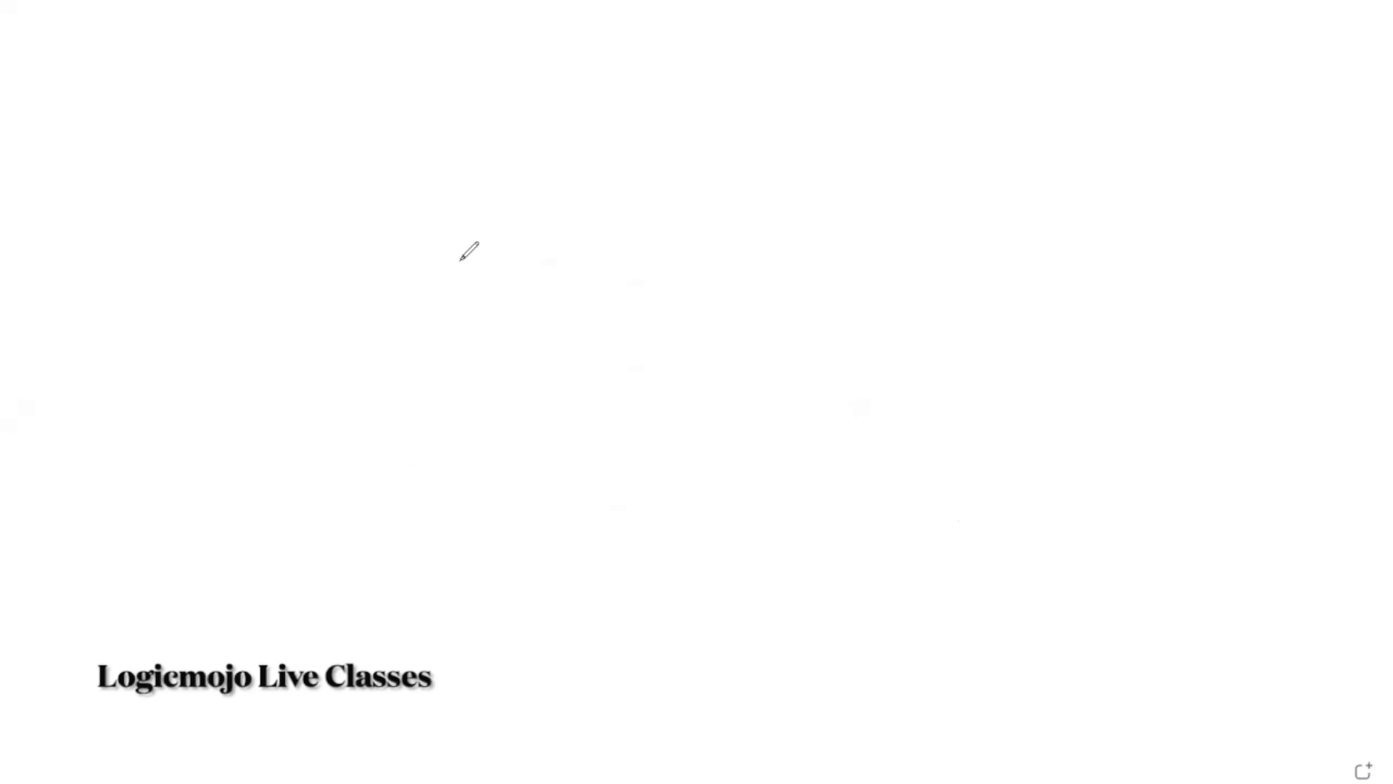
mouse_move(642, 208)
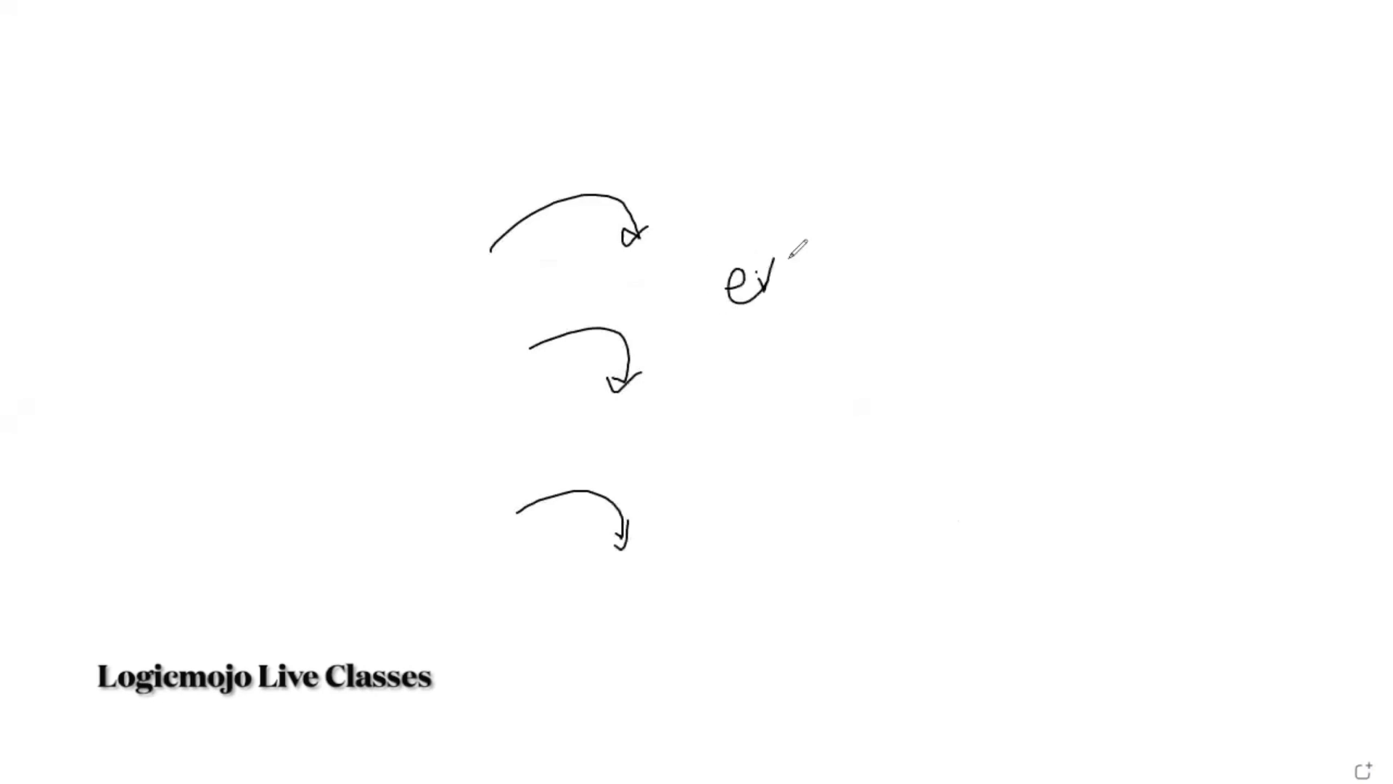
Step: Write "exponential Retry" beside the curved arrows and underline both words
drag(774, 285, 830, 258)
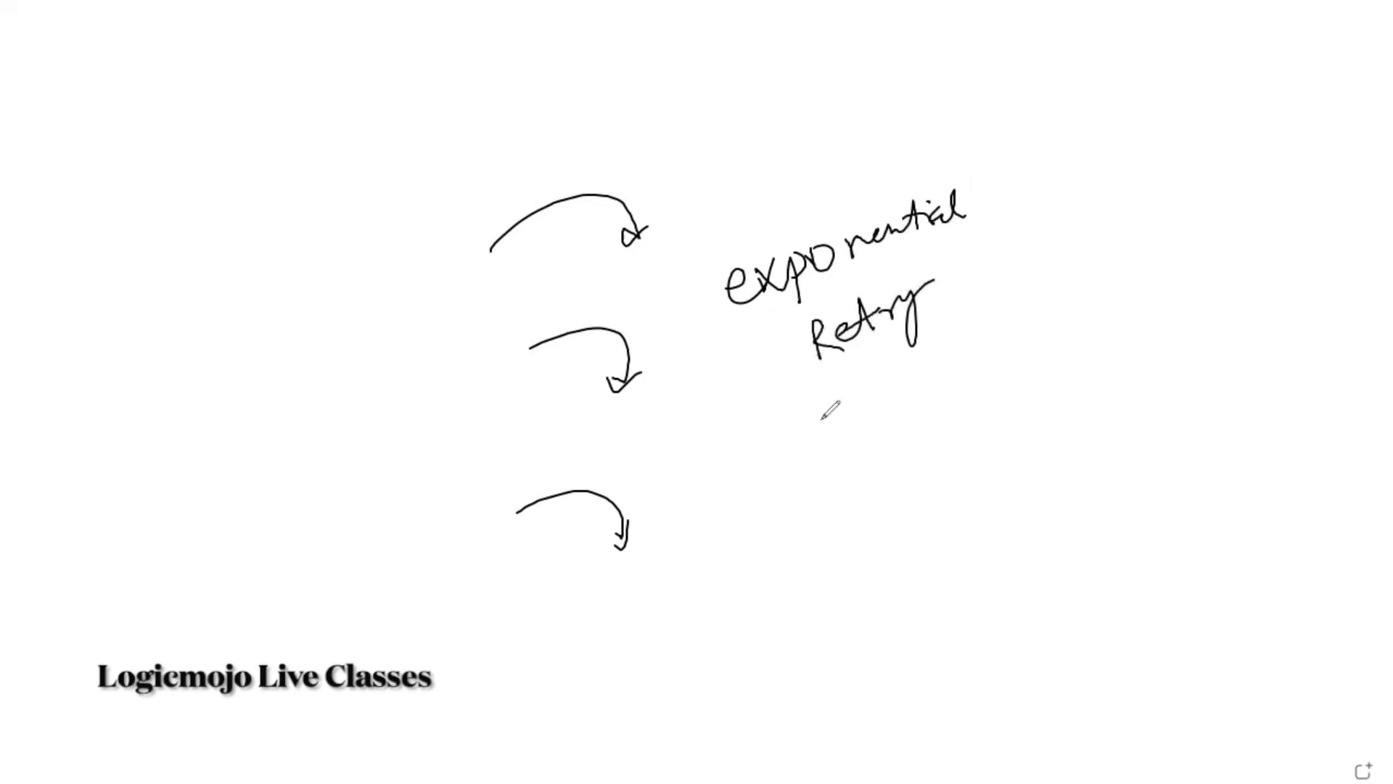
drag(849, 267, 929, 246)
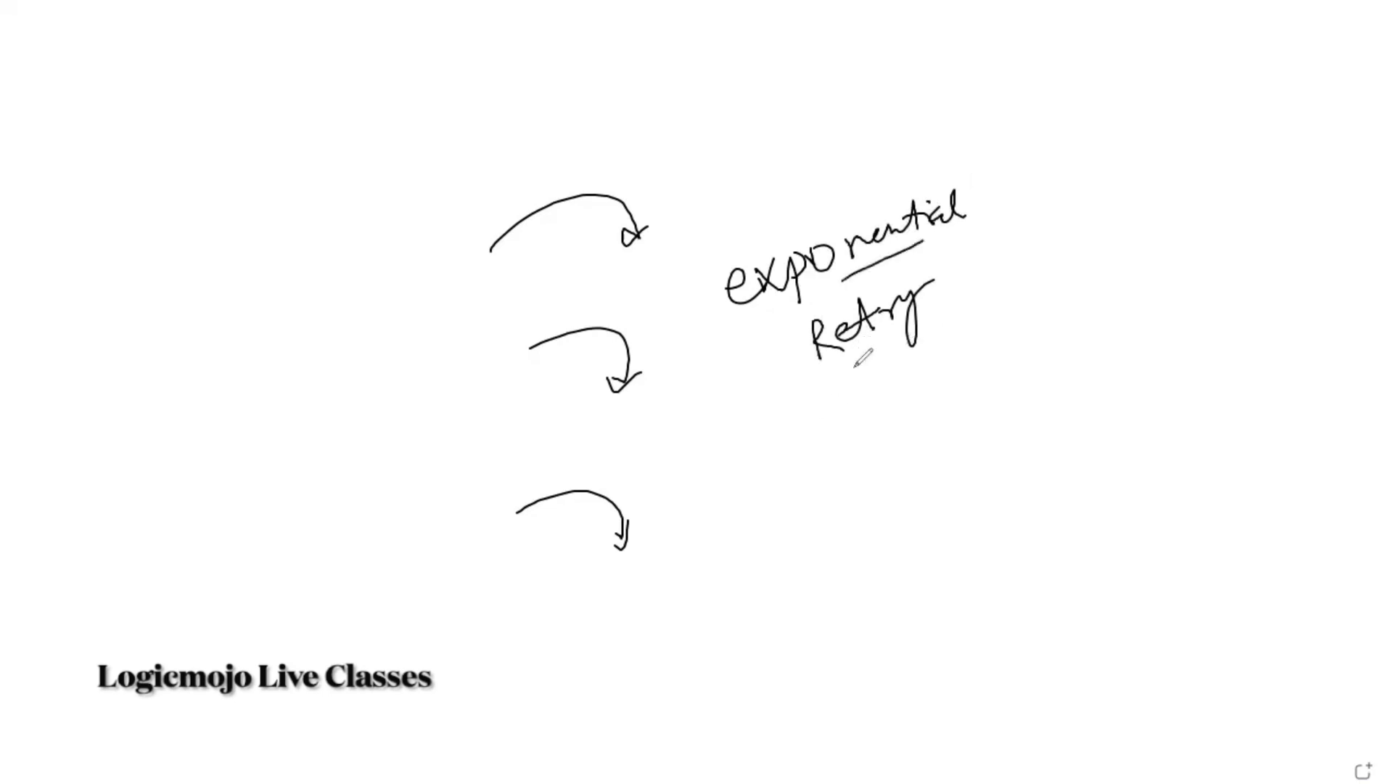
drag(849, 369, 942, 334)
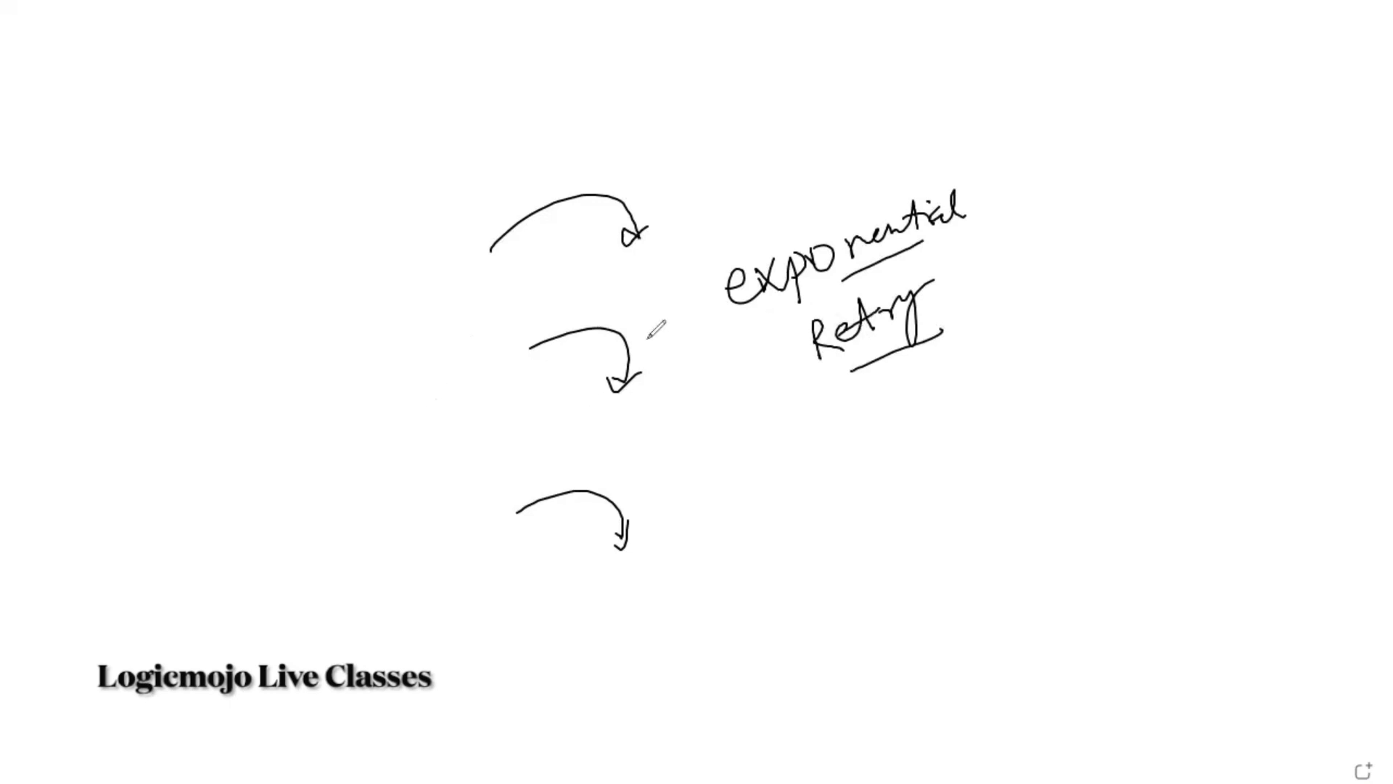
mouse_move(151, 308)
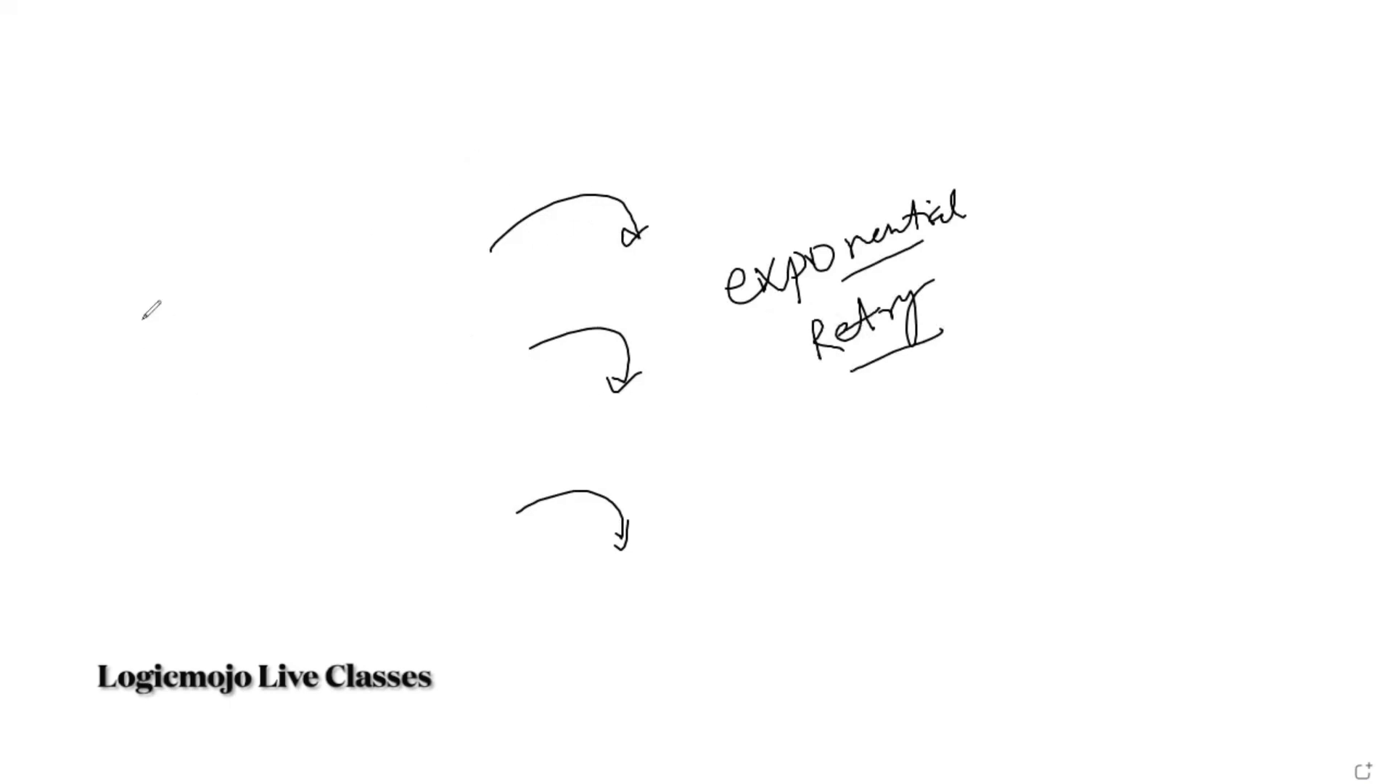
Step: Draw diagonal retry arrows labeled with growing intervals 1 min, 2 min, 5 min and longer
drag(129, 347, 235, 259)
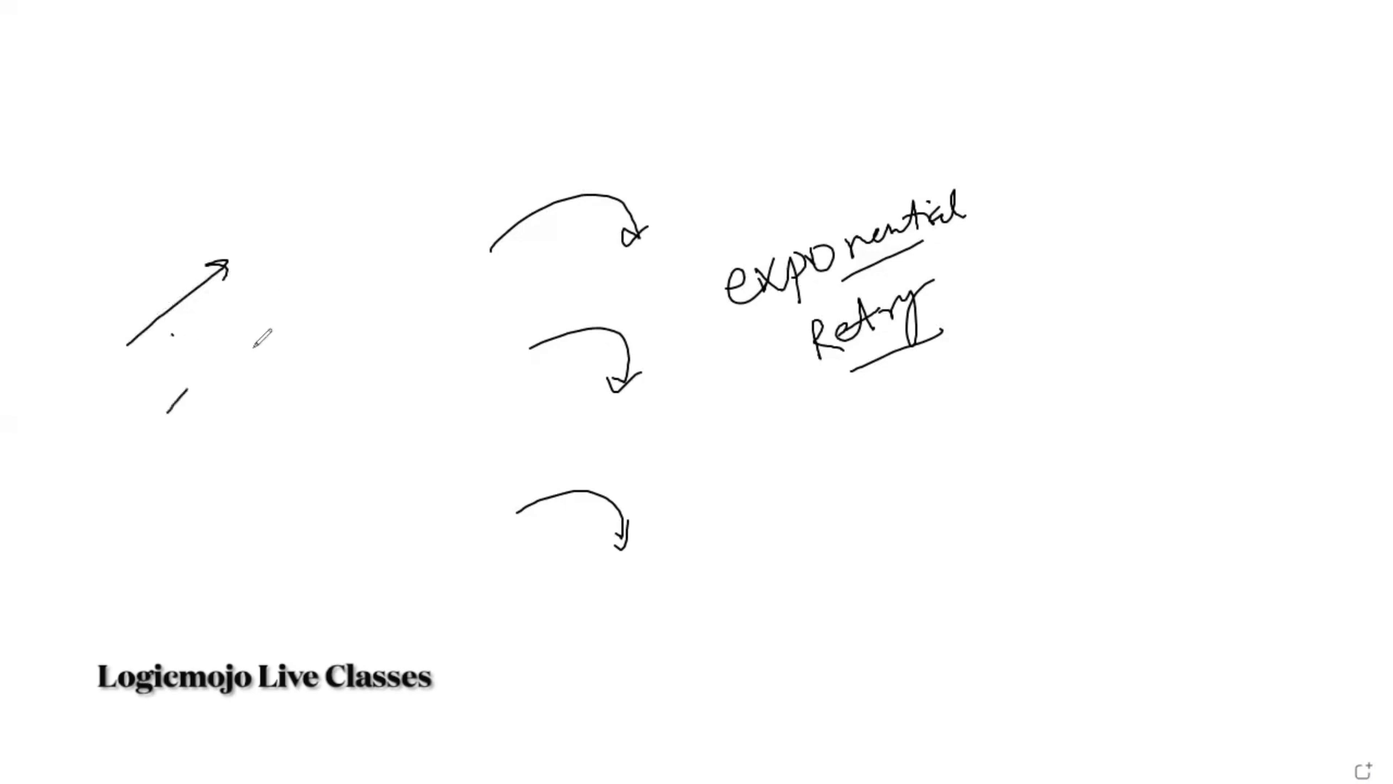
drag(164, 413, 280, 298)
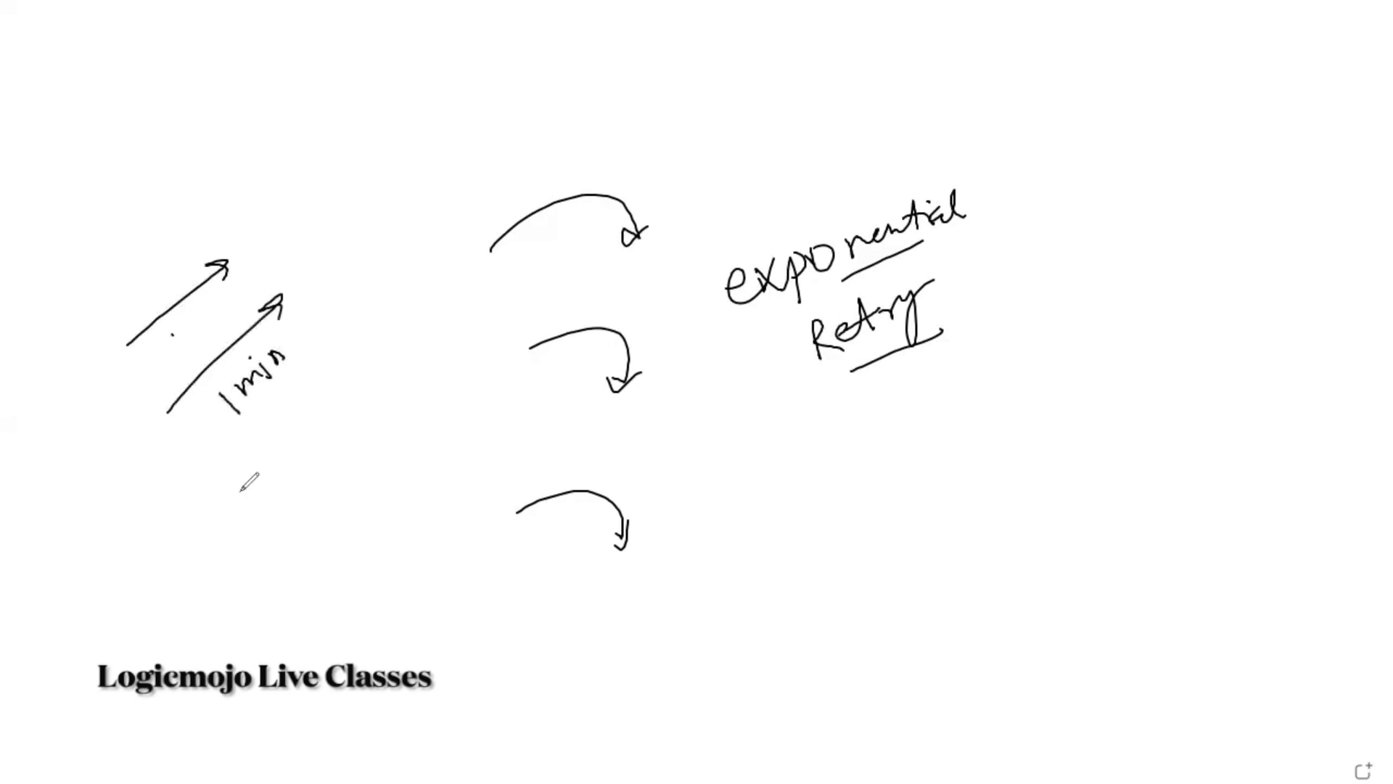
drag(234, 504, 364, 347)
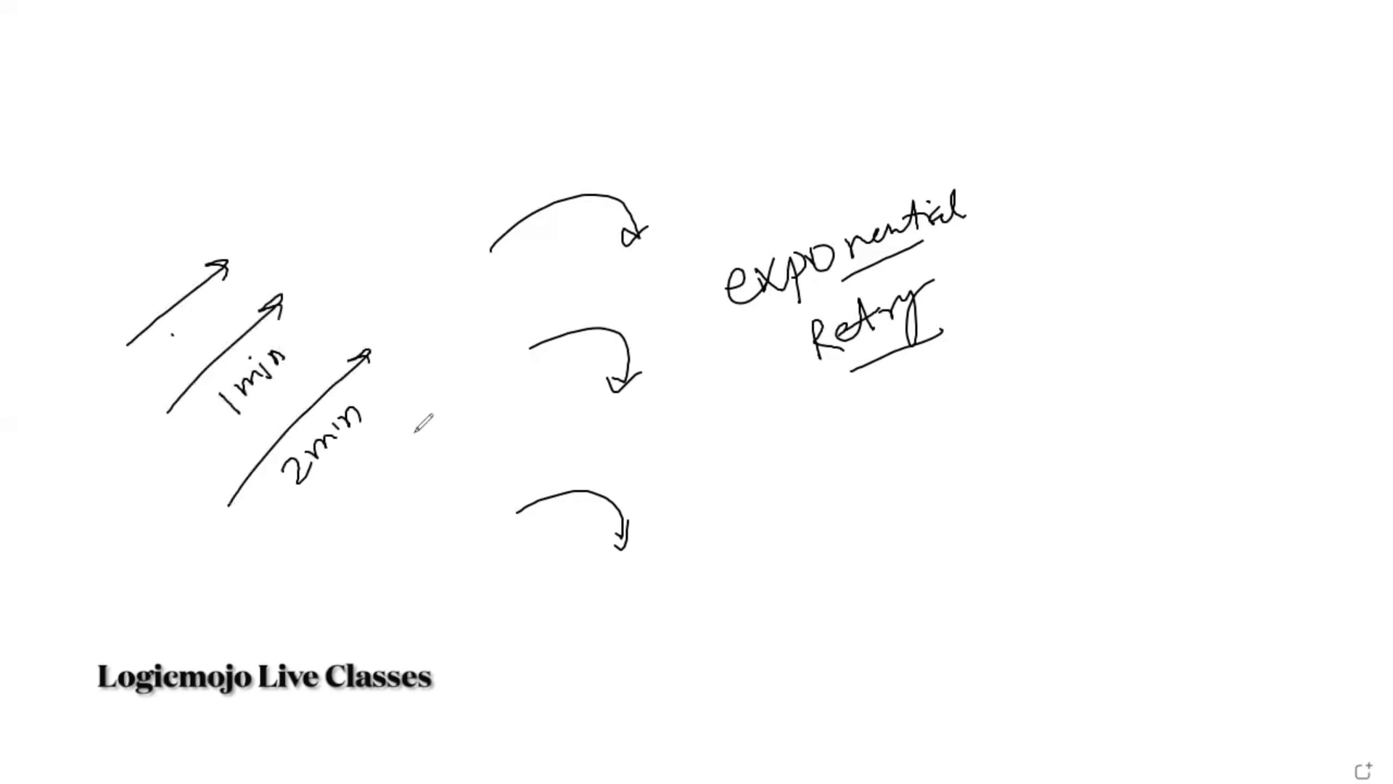
drag(284, 596, 418, 427)
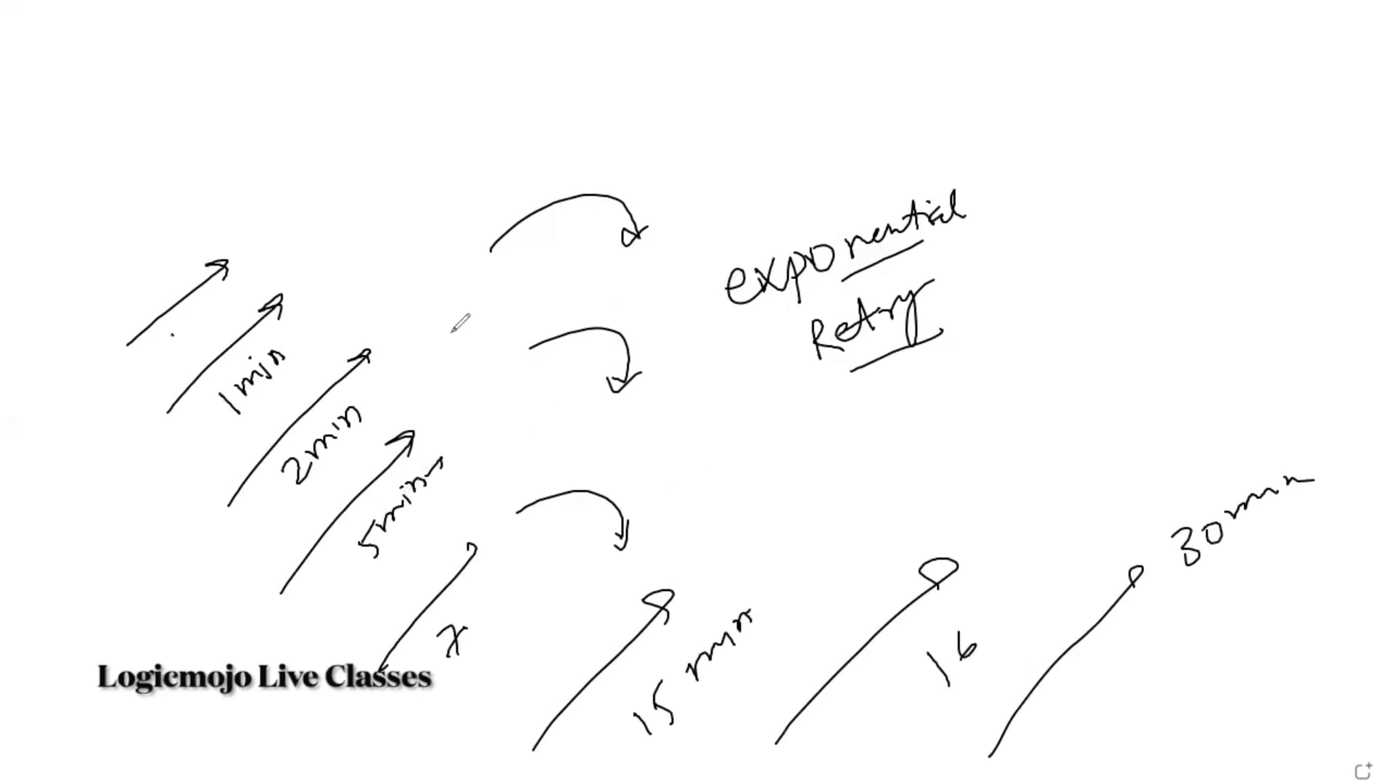
mouse_move(318, 255)
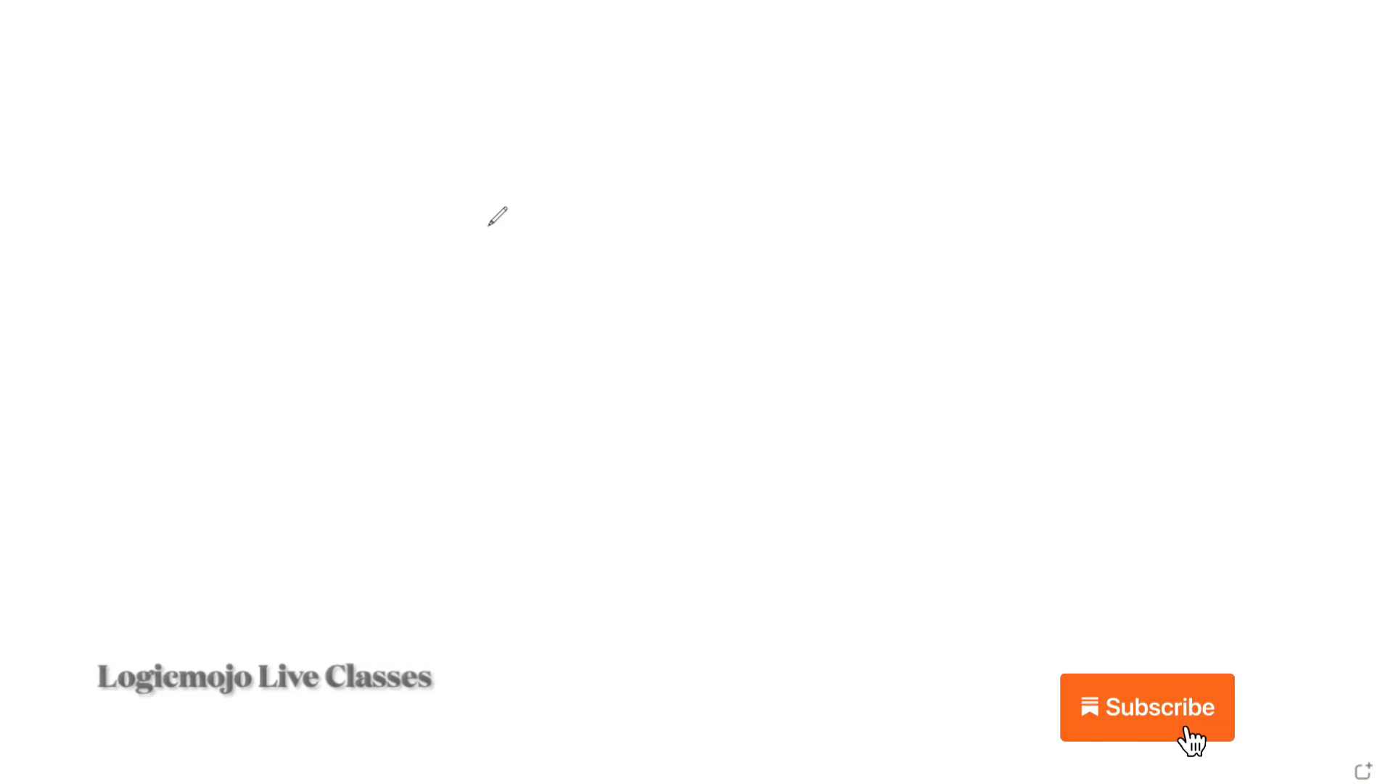
Step: Clear the canvas to erase the exponential retry diagram
click(1146, 707)
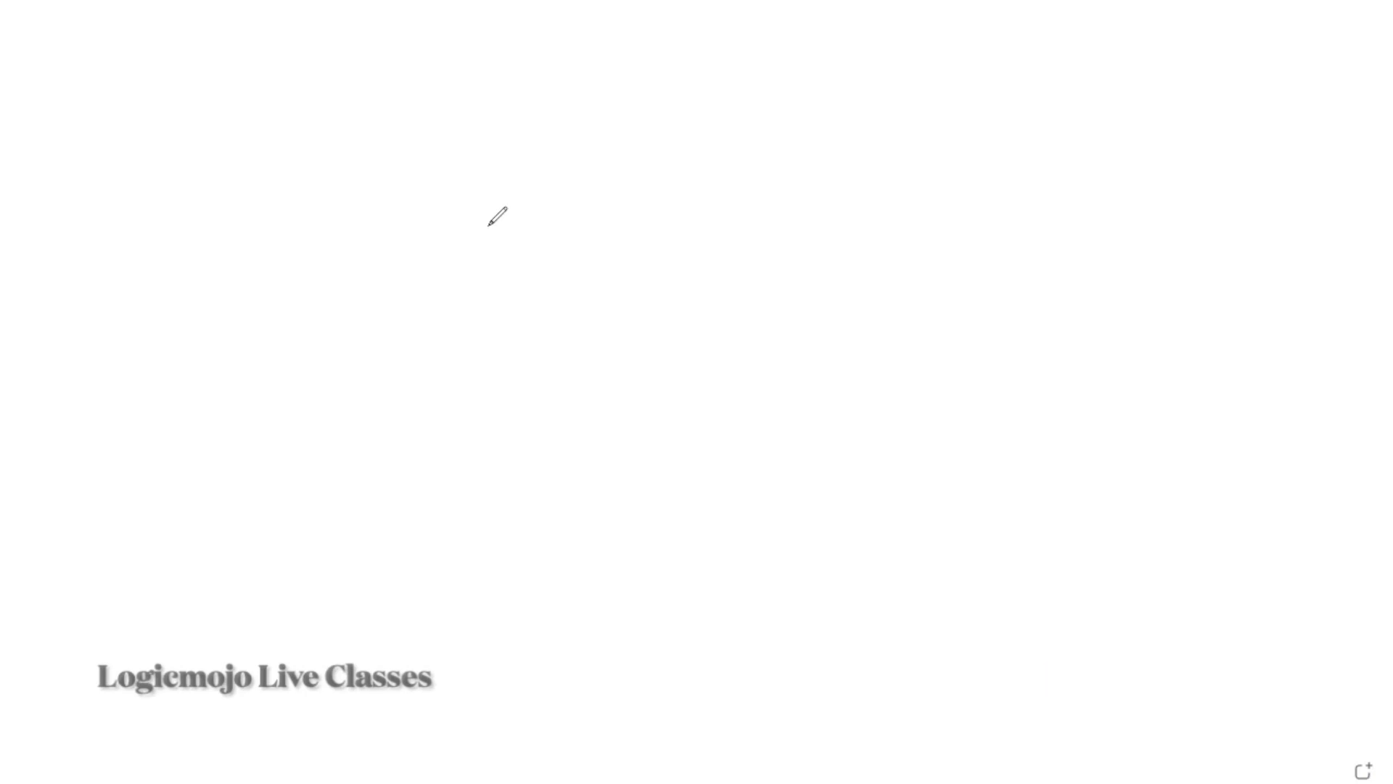